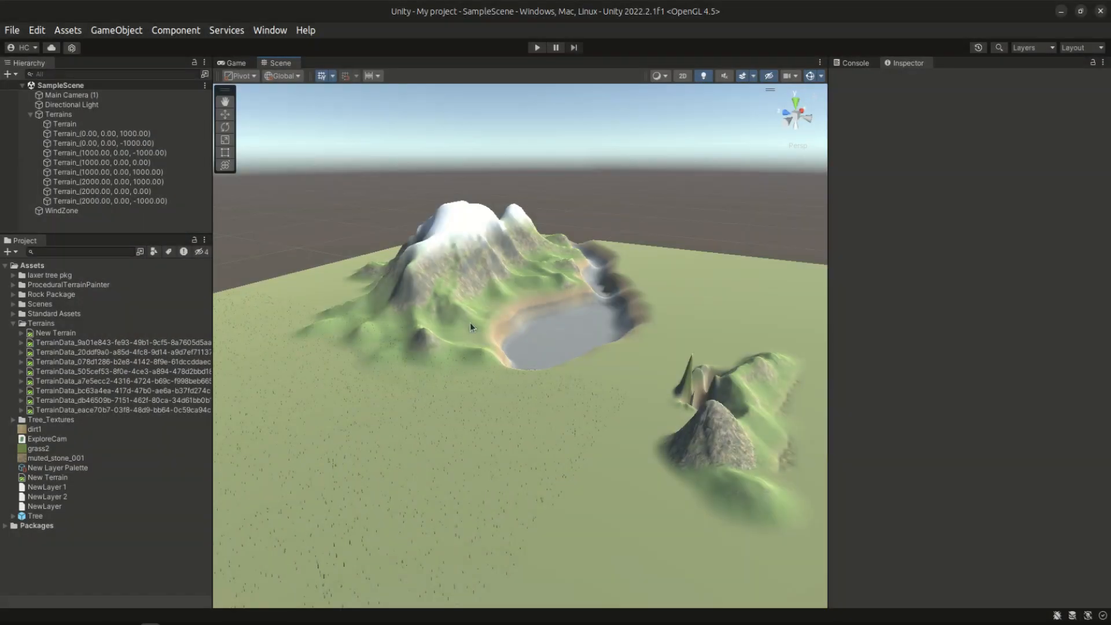
Add a root-level Terrain to SampleScene from a terrain data asset alongside the Terrains group
{"action": "left_click", "coordinate": [65, 124]}
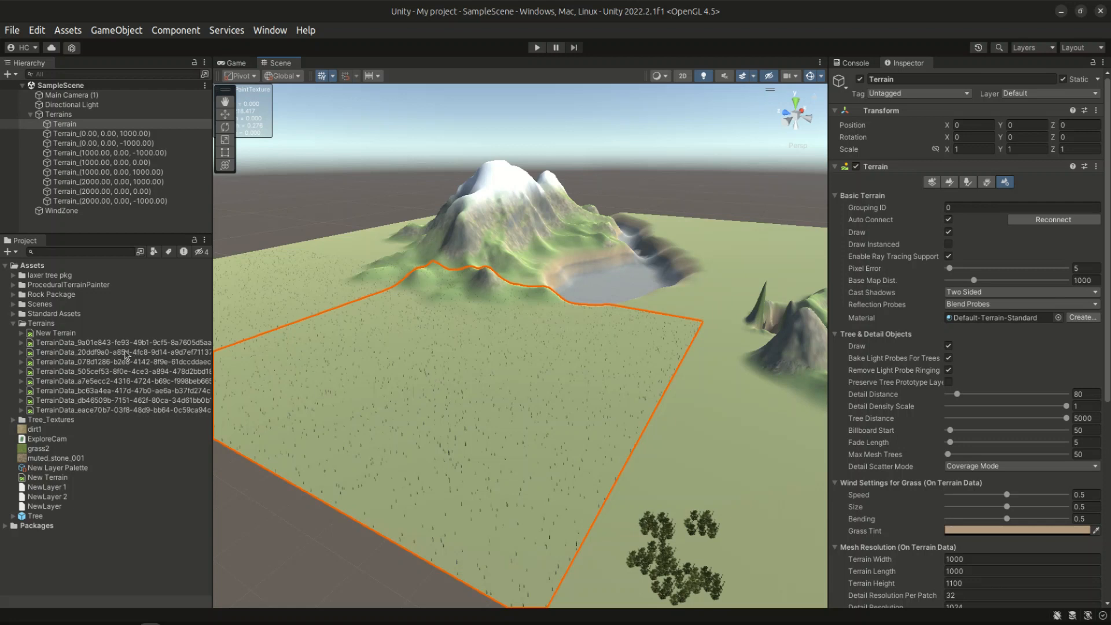
{"action": "left_click", "coordinate": [92, 341]}
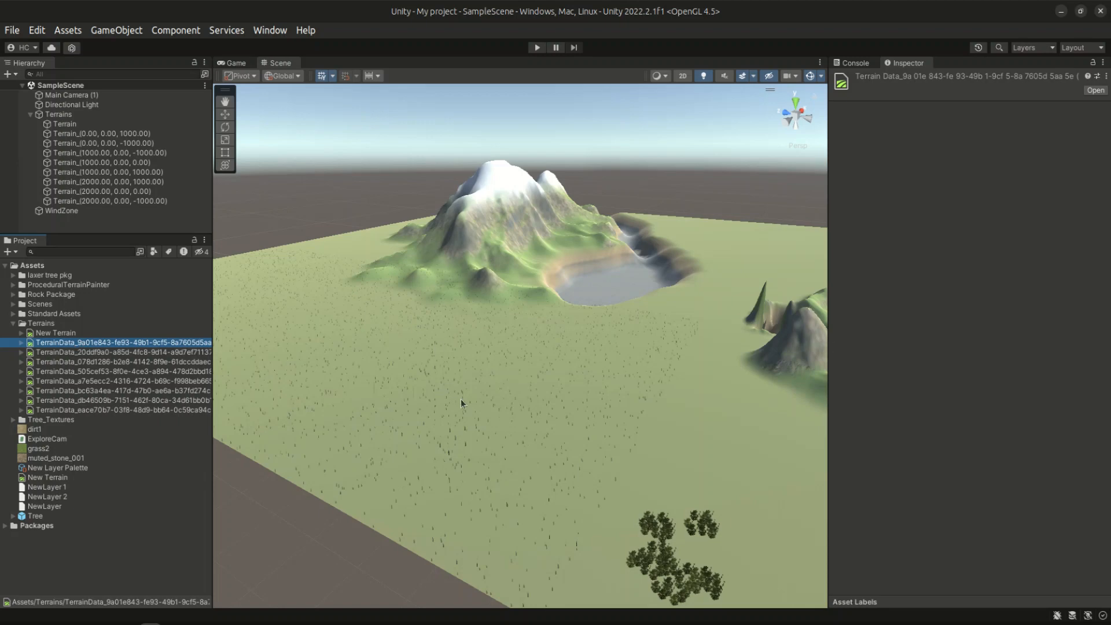
{"action": "left_click", "coordinate": [64, 123]}
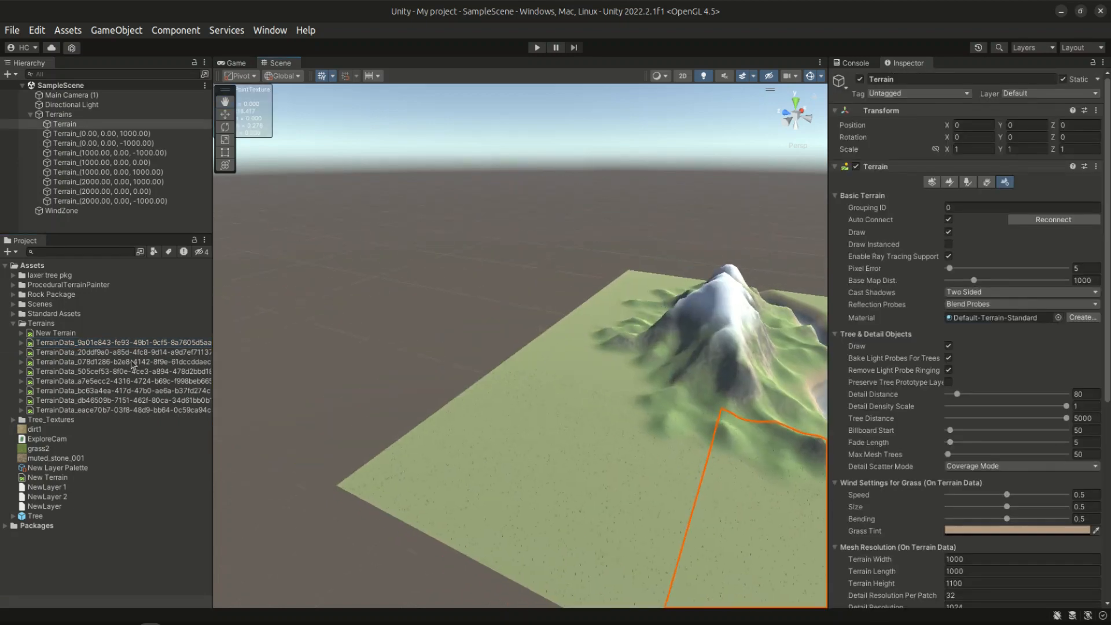
{"action": "left_click", "coordinate": [102, 361]}
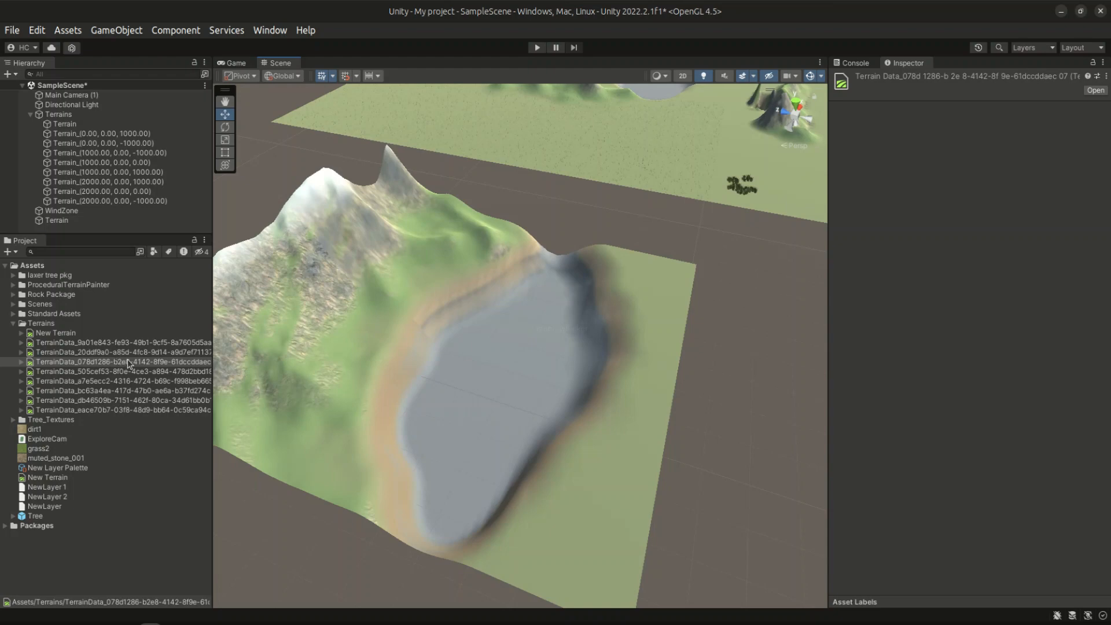
{"action": "left_click", "coordinate": [104, 361]}
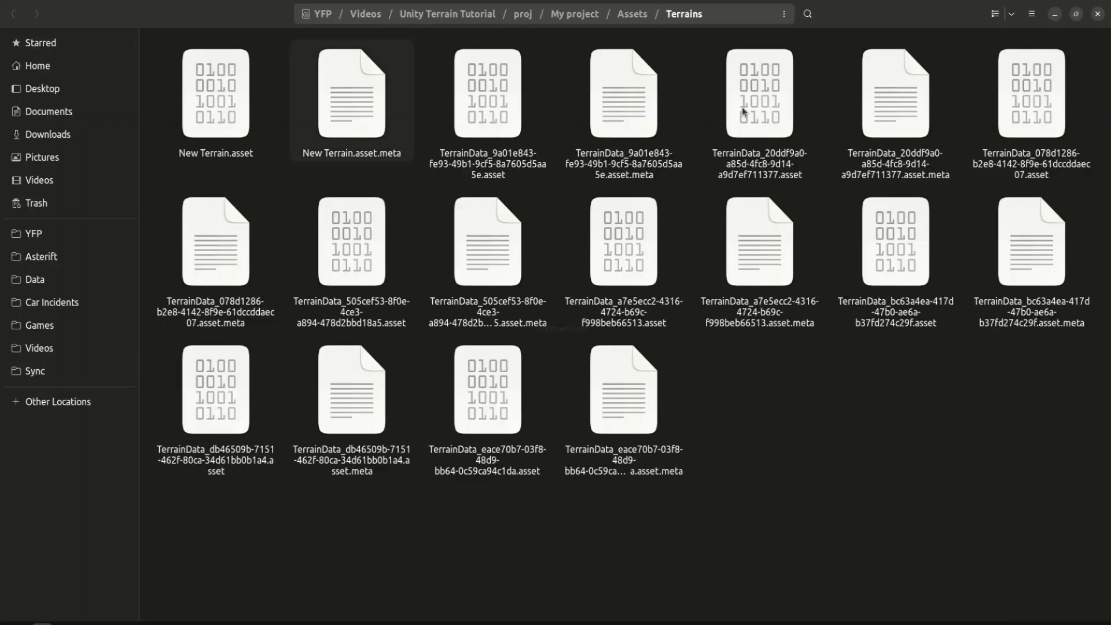
Look through the terrain data .asset files in Assets/Terrains
{"action": "left_click", "coordinate": [489, 95]}
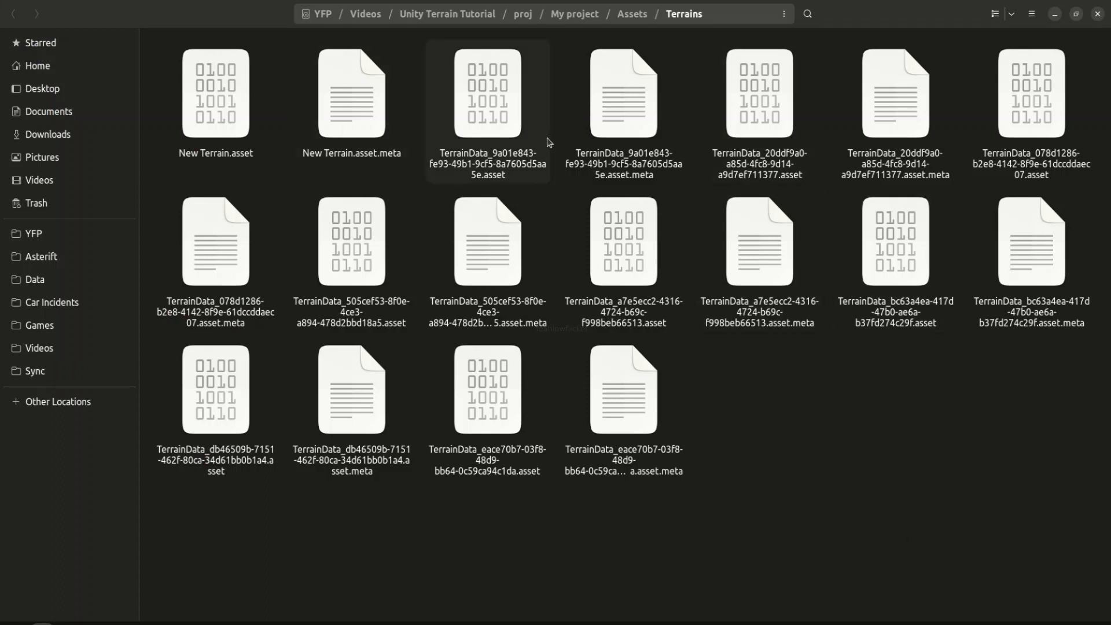
{"action": "left_click", "coordinate": [493, 93]}
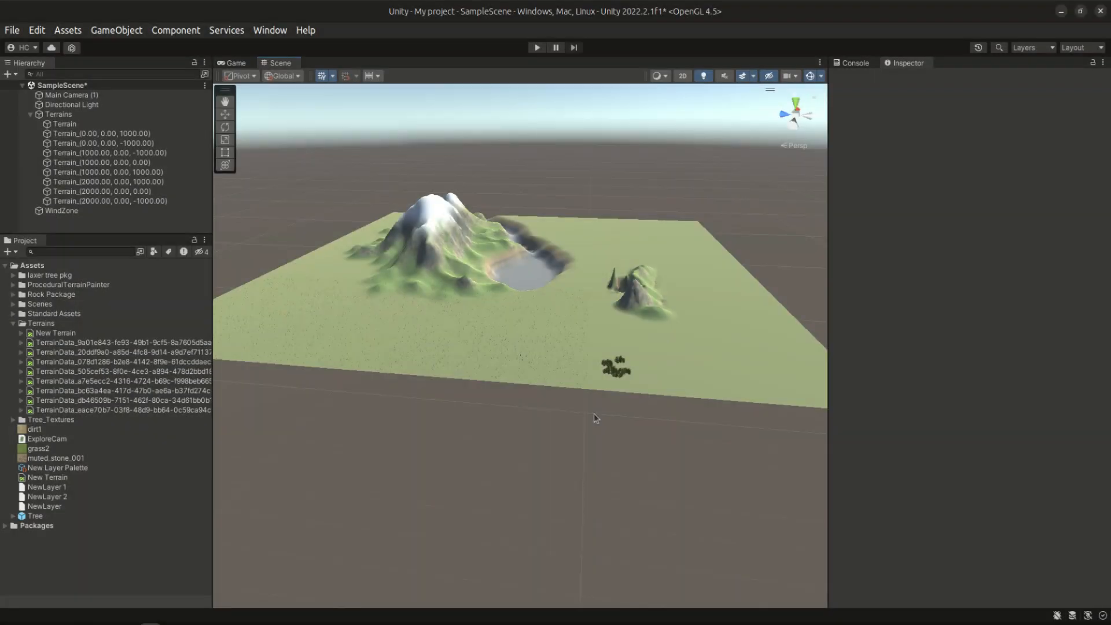
Keep the Terrain tile's heightmap resolution at 513 x 513 and bring up its Export Raw settings
{"action": "left_click", "coordinate": [64, 123]}
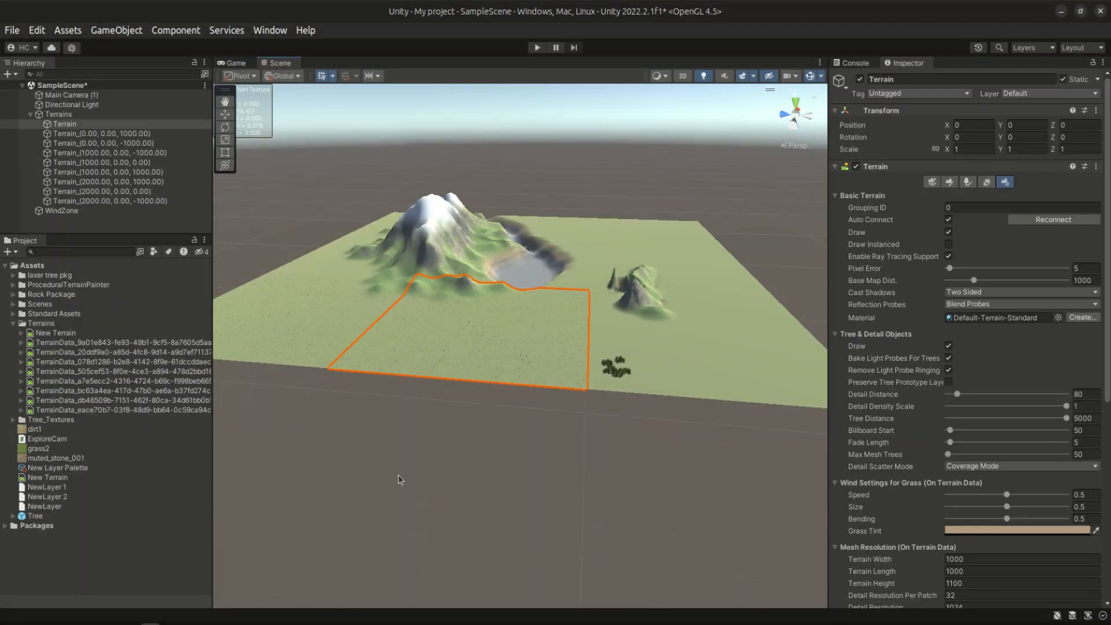
{"action": "scroll", "scroll_direction": "down", "scroll_amount": 3}
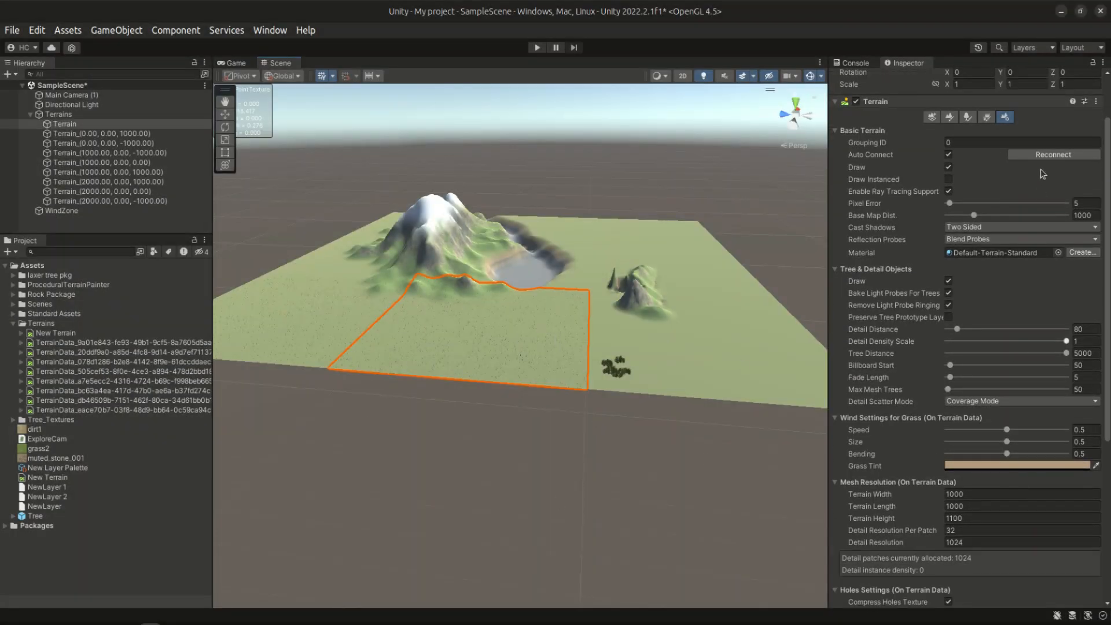
{"action": "mouse_move", "coordinate": [1005, 117]}
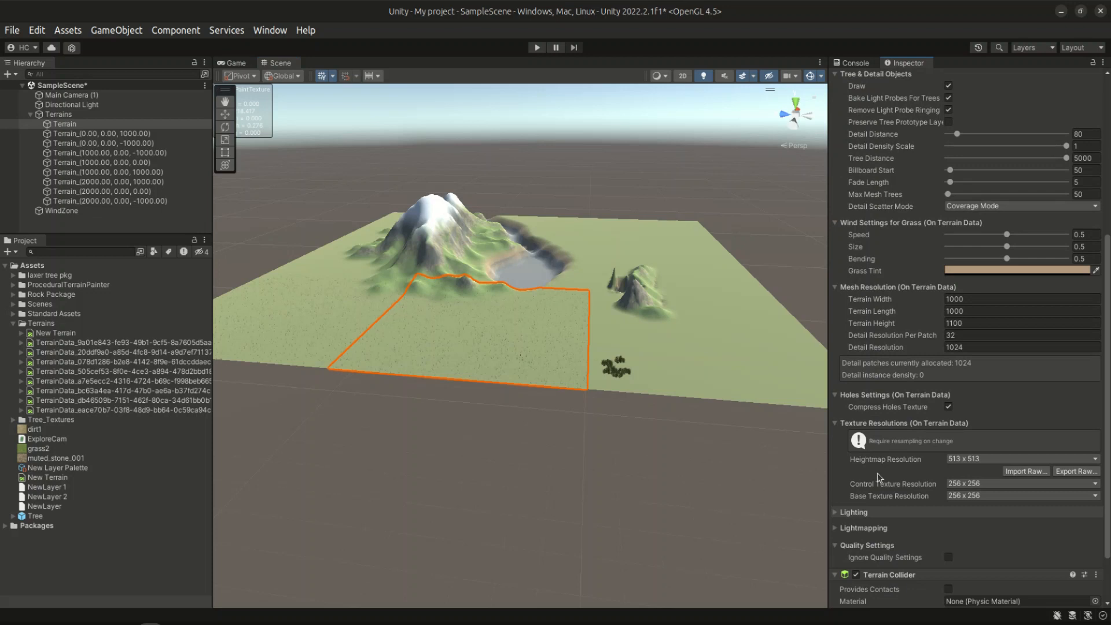
{"action": "scroll", "scroll_direction": "down", "scroll_amount": 3}
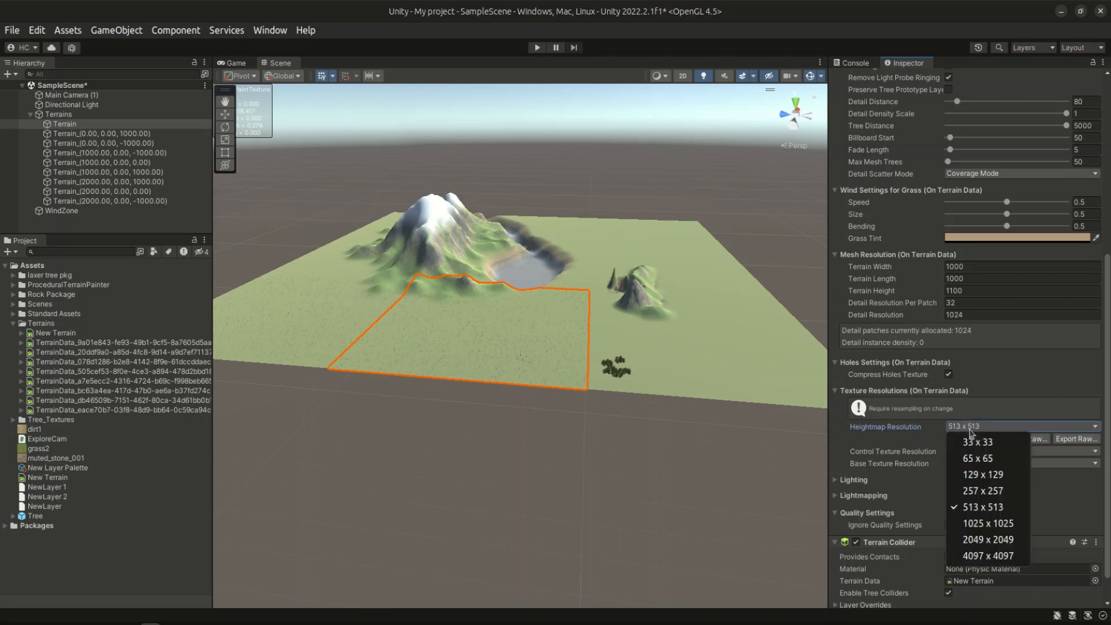
{"action": "left_click", "coordinate": [970, 507]}
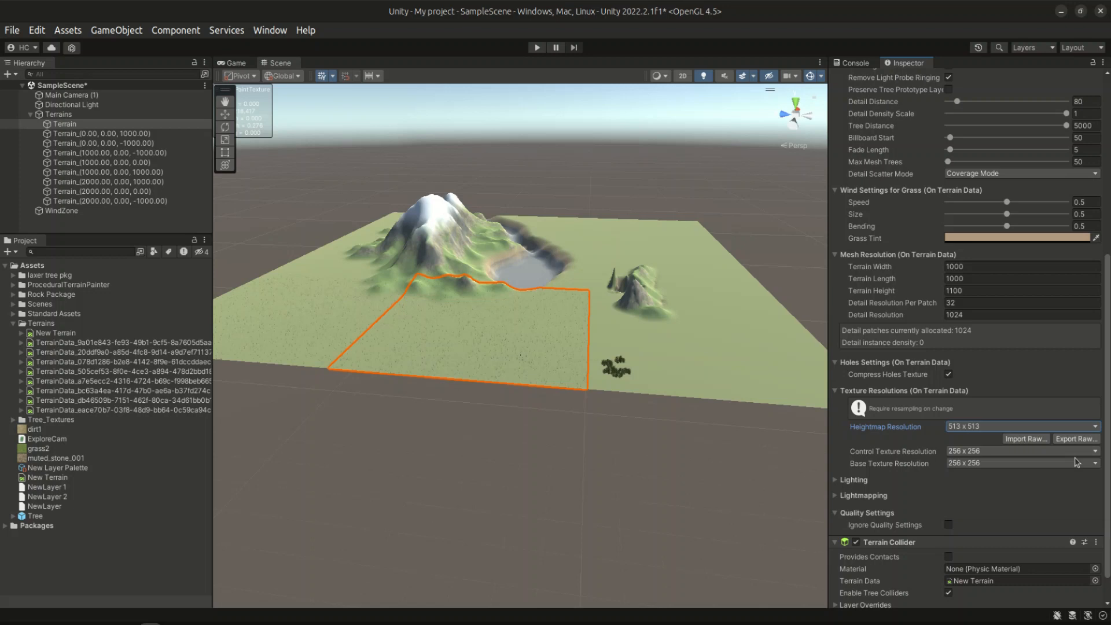
{"action": "mouse_move", "coordinate": [1077, 439]}
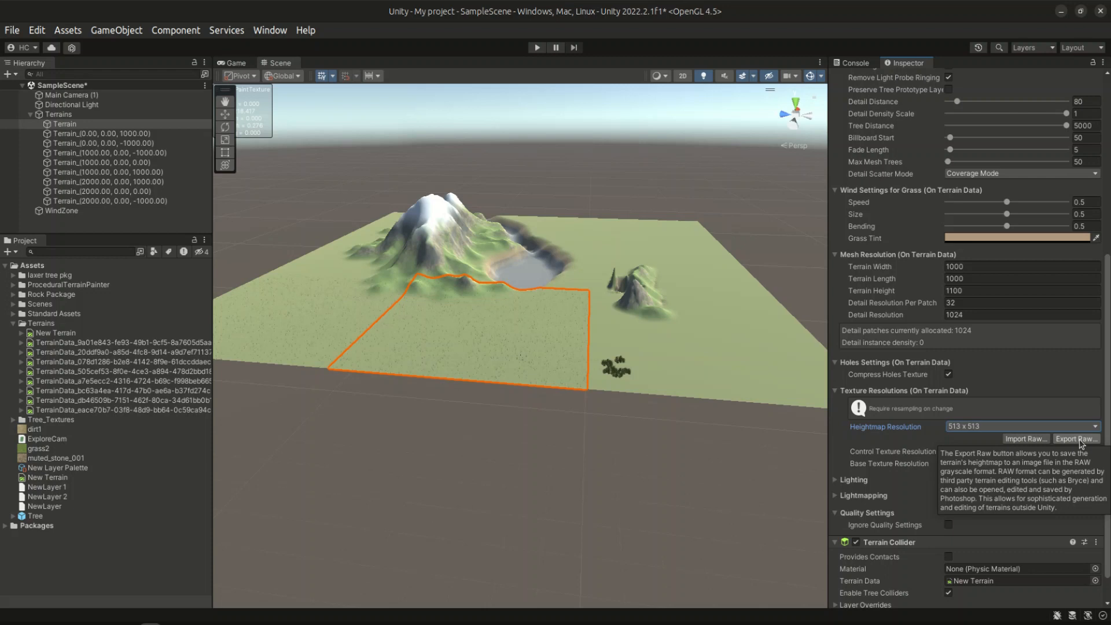
{"action": "left_click", "coordinate": [1076, 439]}
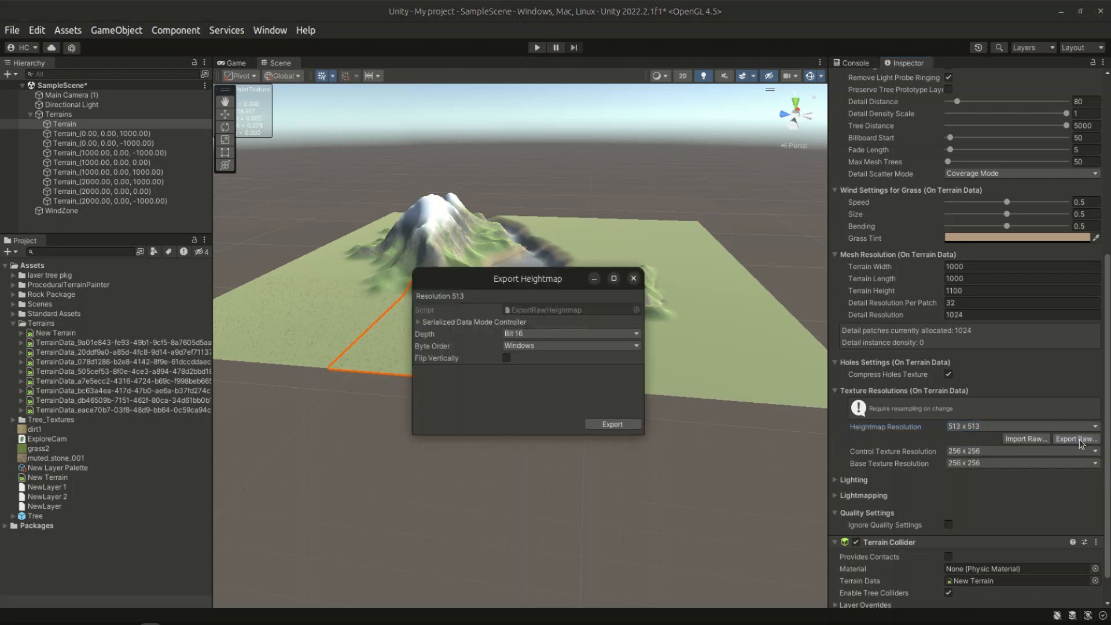
Export the Terrain tile's heightmap as a 16-bit raw file with Windows byte order
{"action": "left_click", "coordinate": [571, 334]}
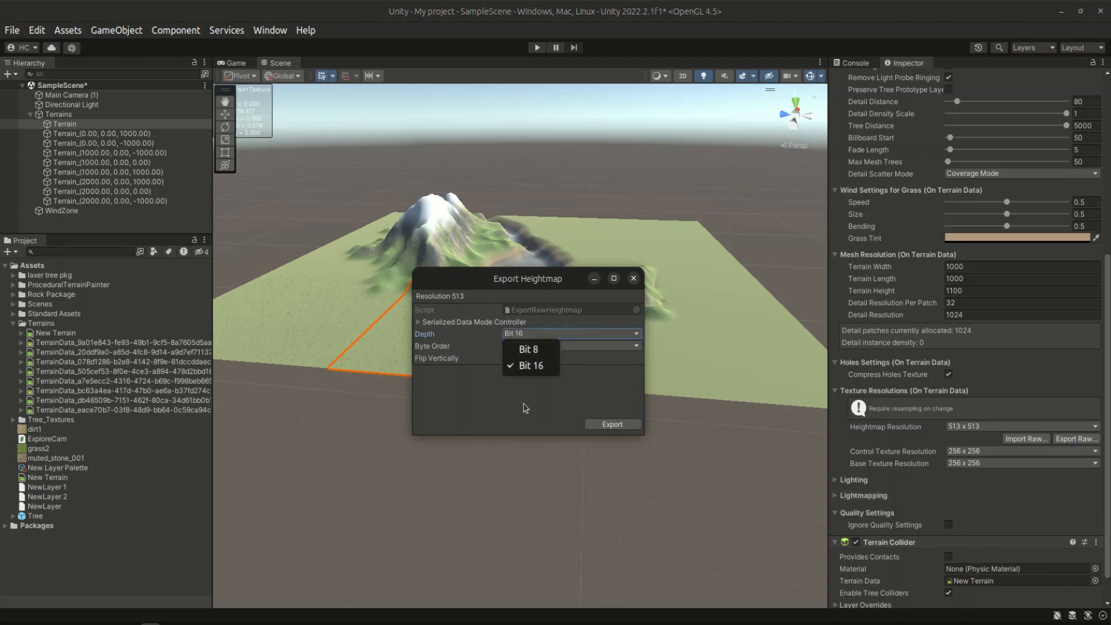
{"action": "left_click", "coordinate": [418, 322]}
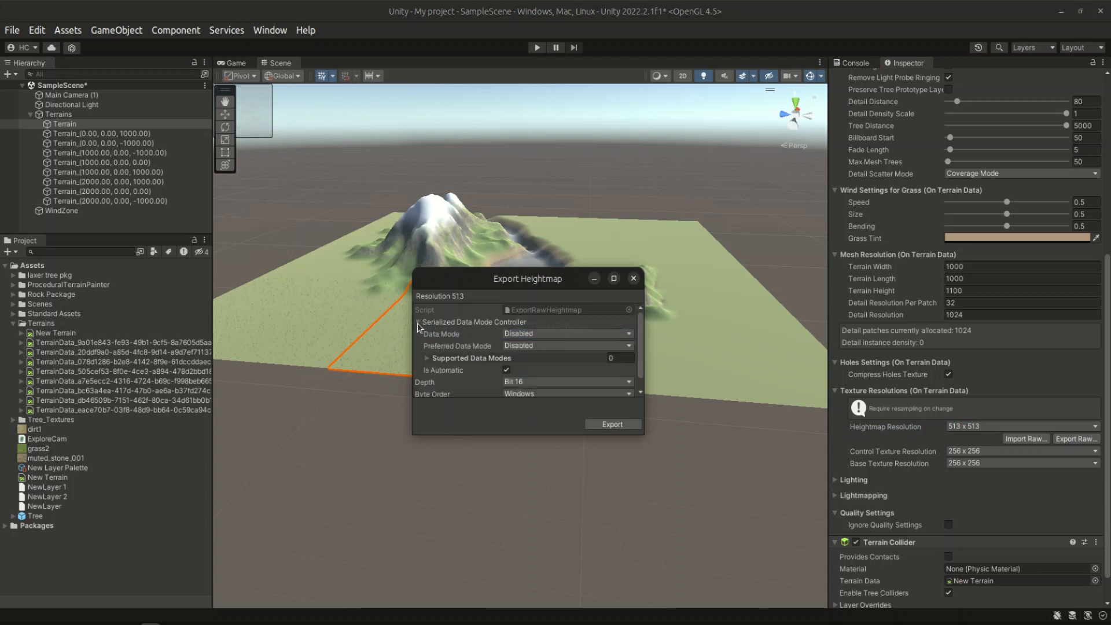
{"action": "left_click", "coordinate": [417, 322]}
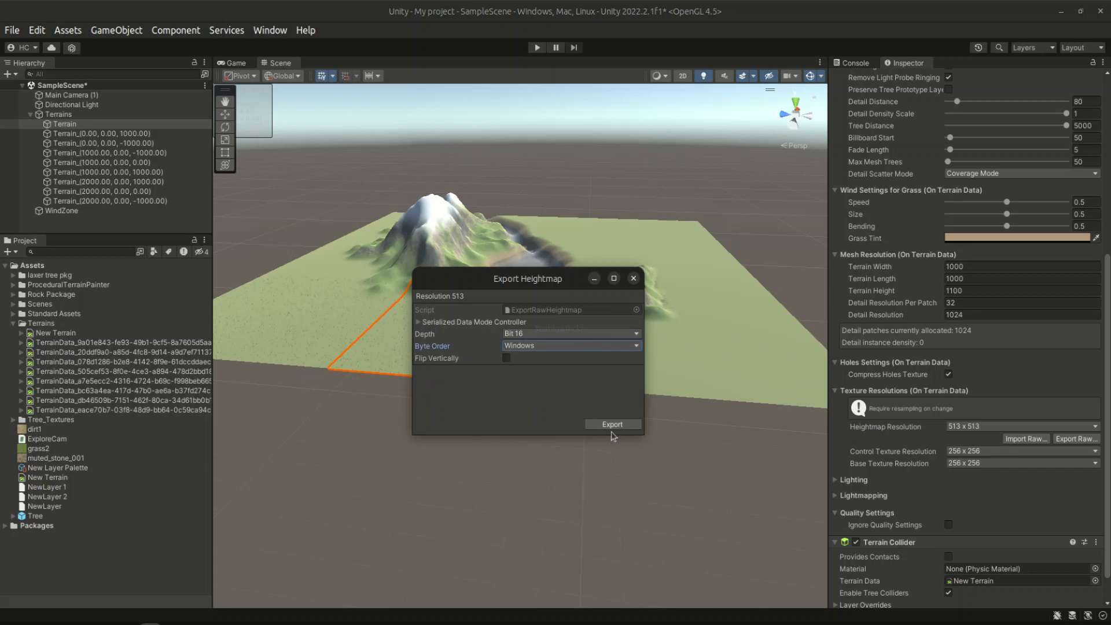
{"action": "left_click", "coordinate": [612, 424]}
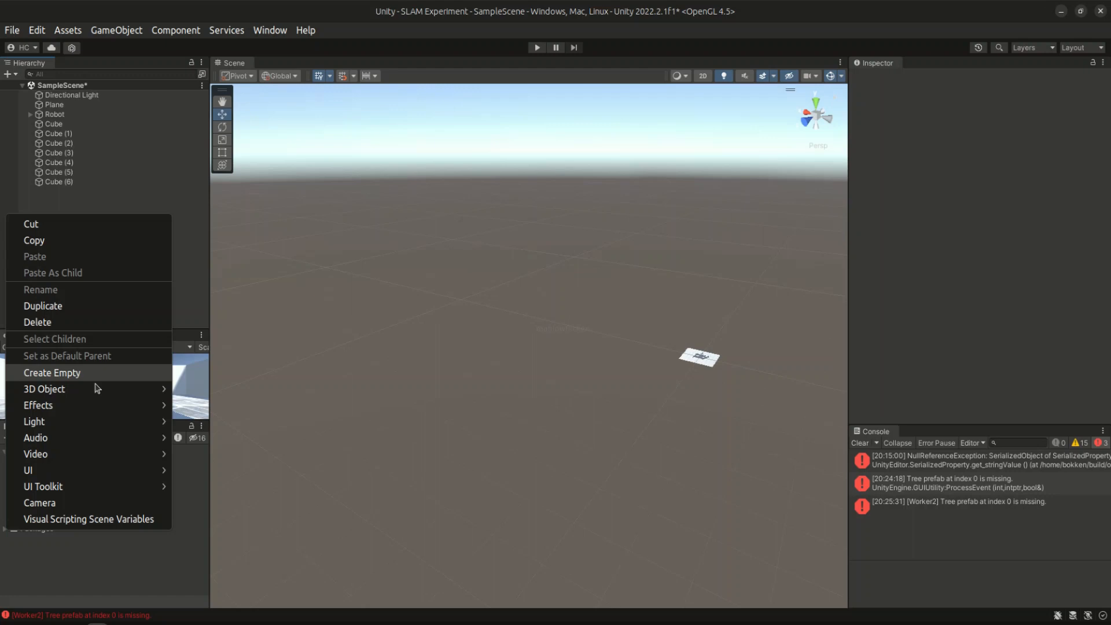
{"action": "mouse_move", "coordinate": [41, 389]}
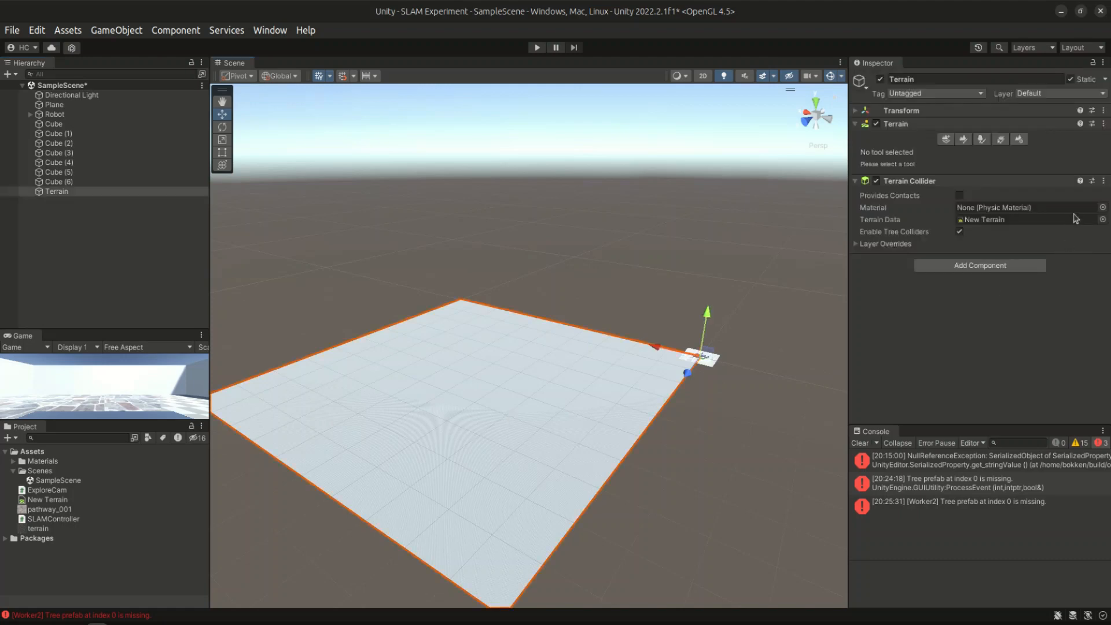
Import the exported raw heightmap onto the new Terrain at 513 resolution and 1000 × 600 × 1000 size
{"action": "scroll", "scroll_direction": "down", "scroll_amount": 3}
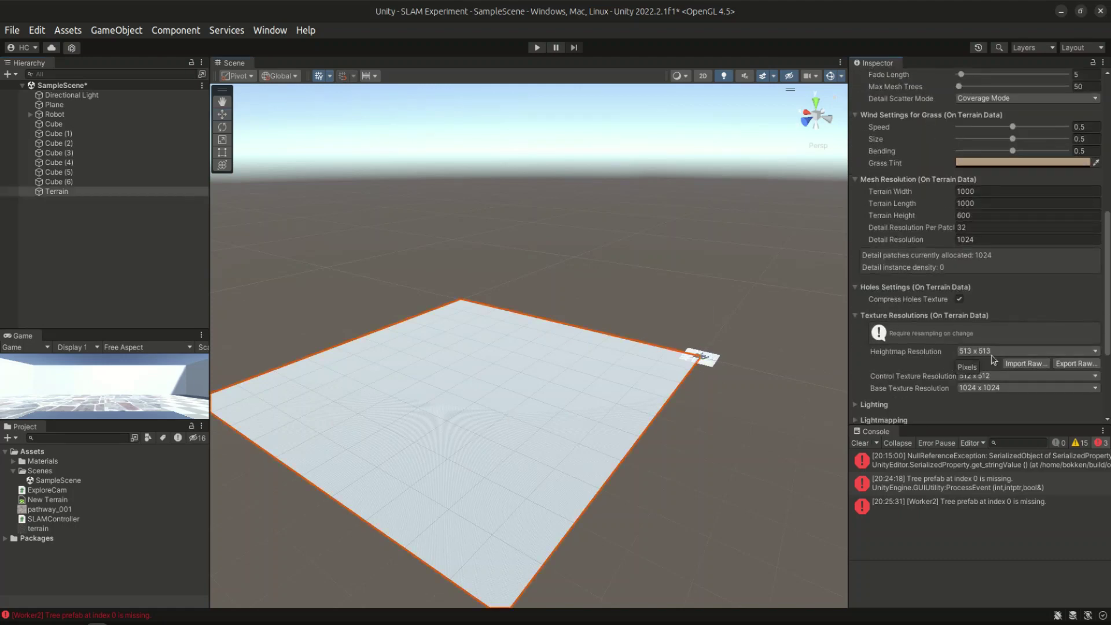
{"action": "left_click", "coordinate": [1026, 364]}
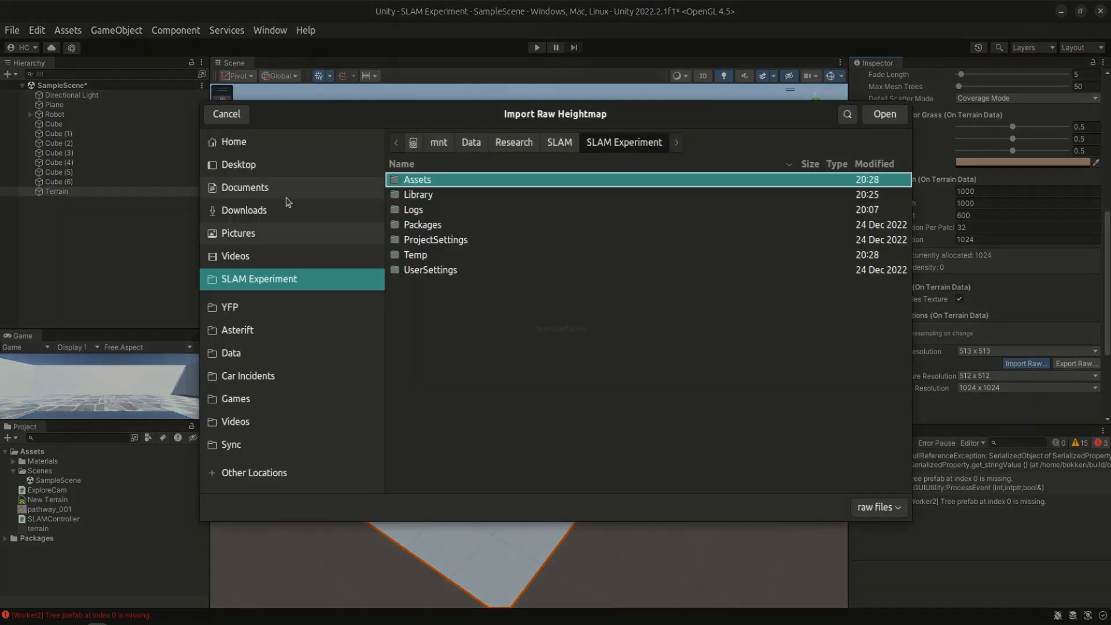
{"action": "left_click", "coordinate": [238, 164]}
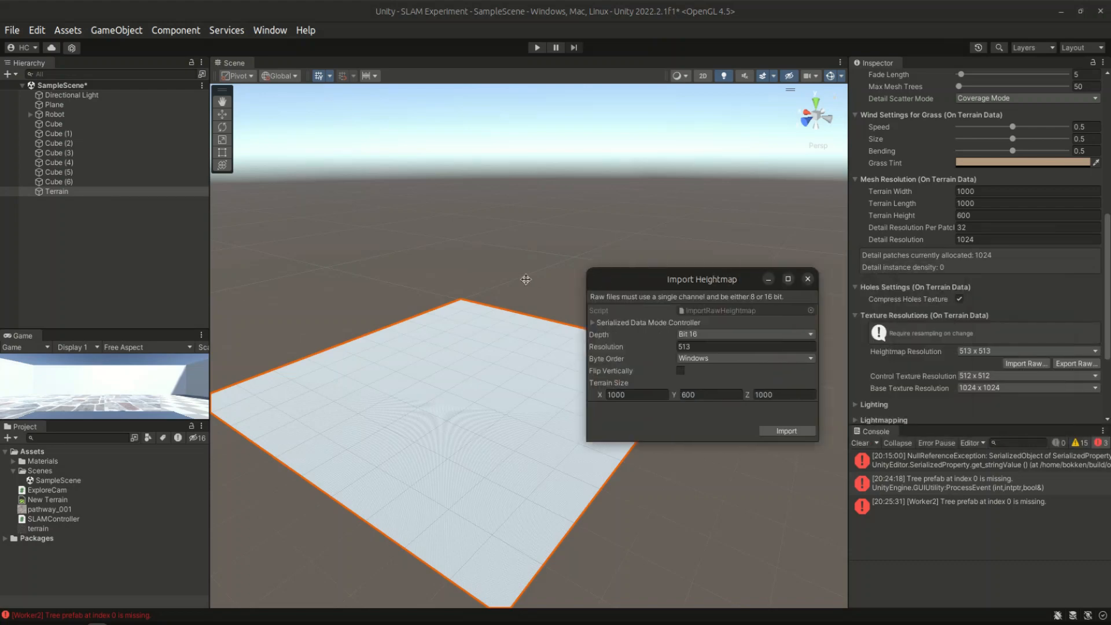
{"action": "left_click_drag", "start_coordinate": [702, 279], "coordinate": [544, 279]}
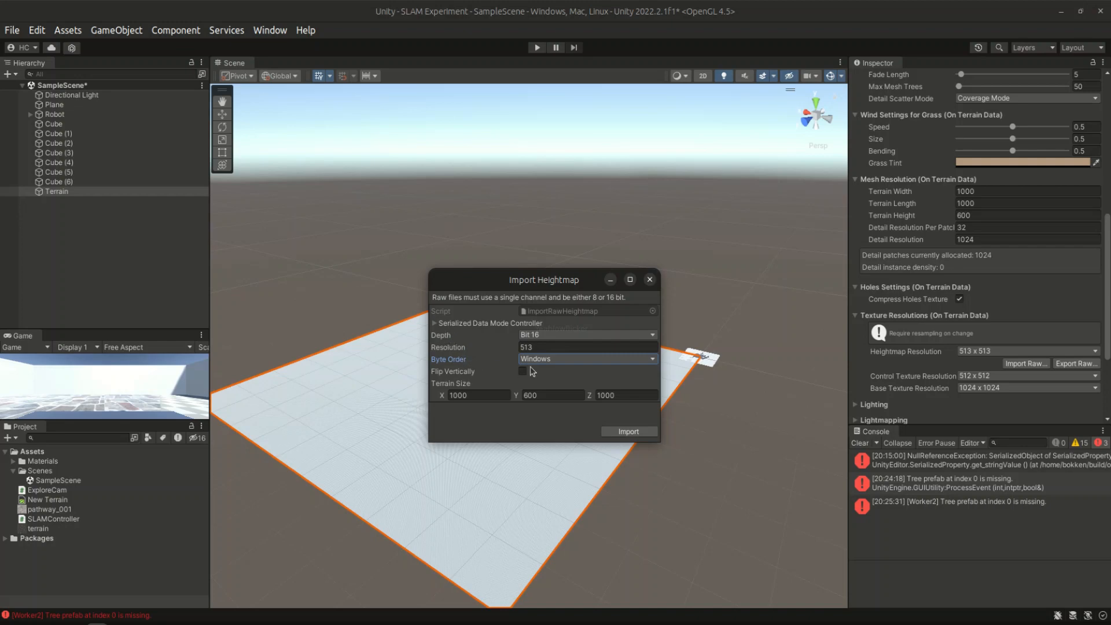
{"action": "mouse_move", "coordinate": [573, 338]}
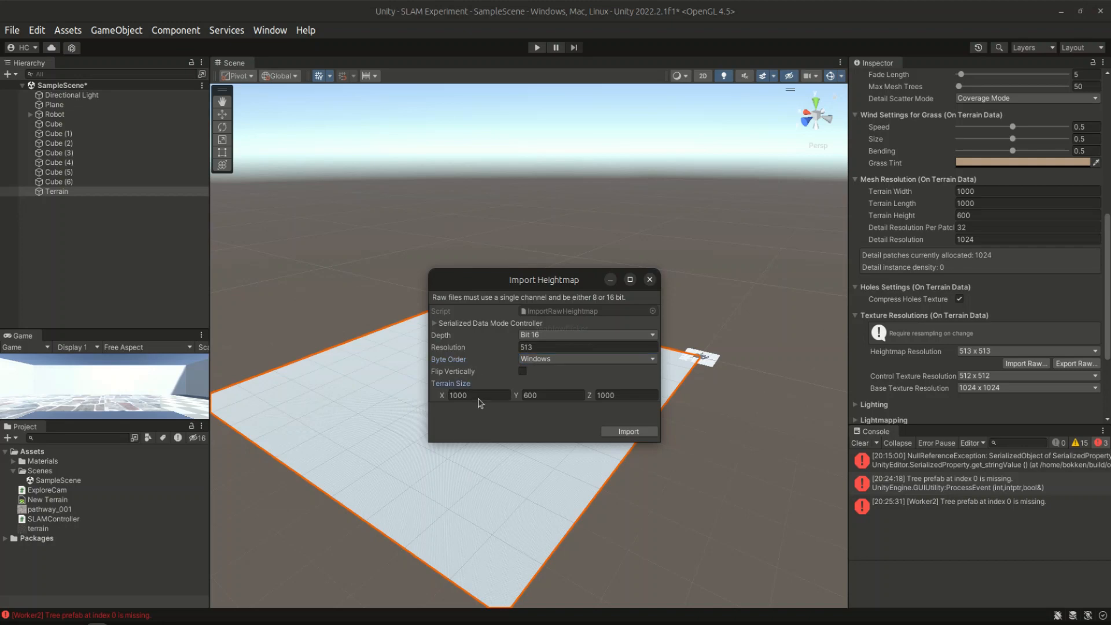
{"action": "left_click", "coordinate": [553, 396]}
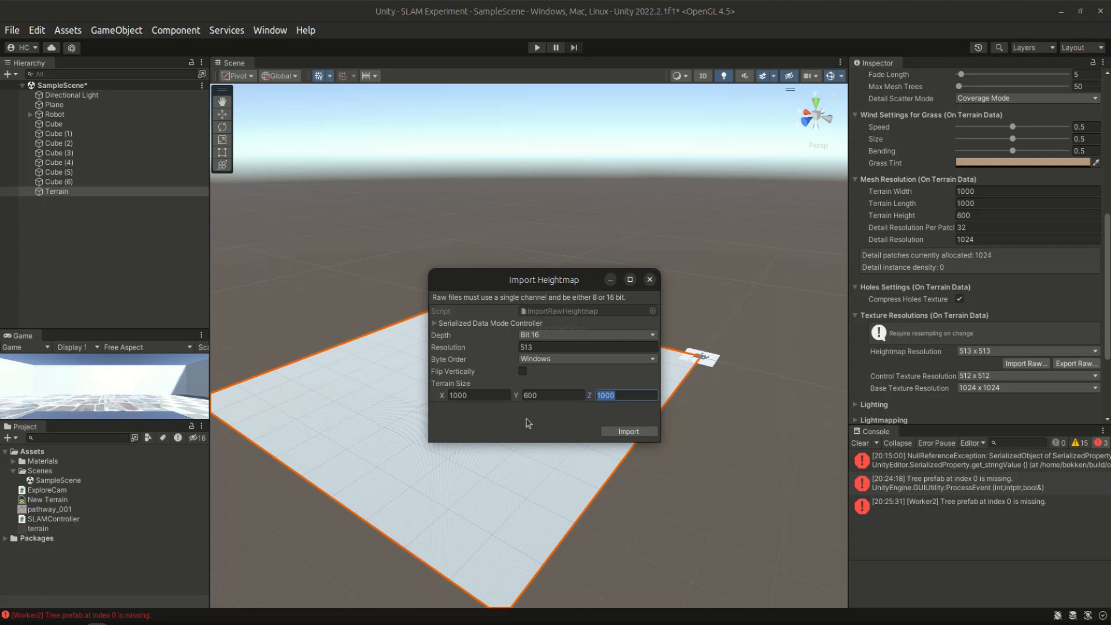
{"action": "mouse_move", "coordinate": [622, 426]}
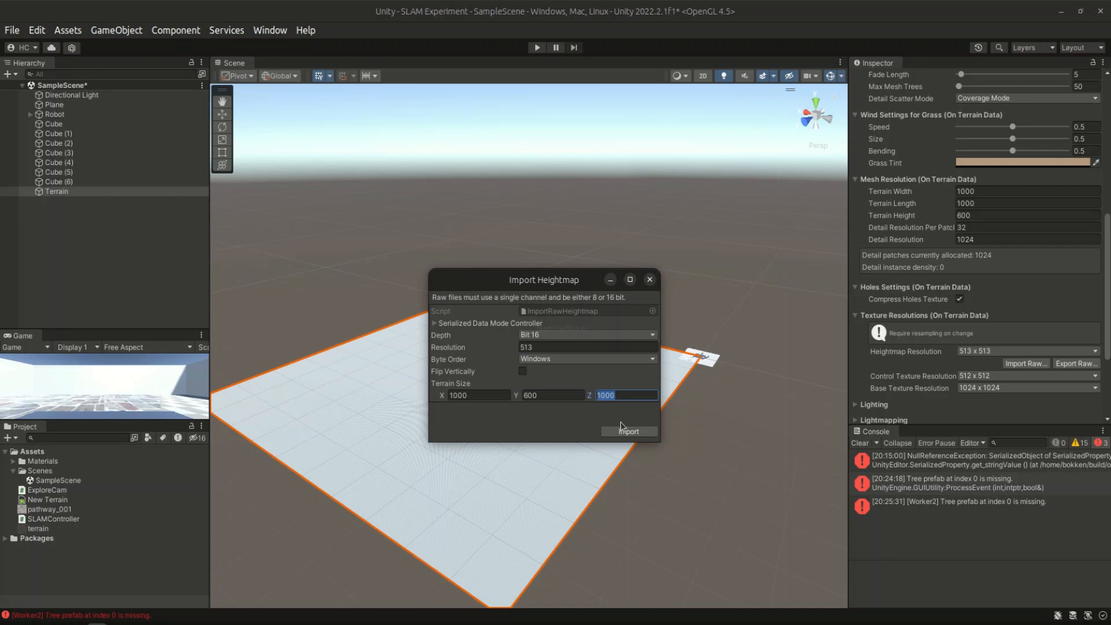
{"action": "left_click", "coordinate": [629, 431]}
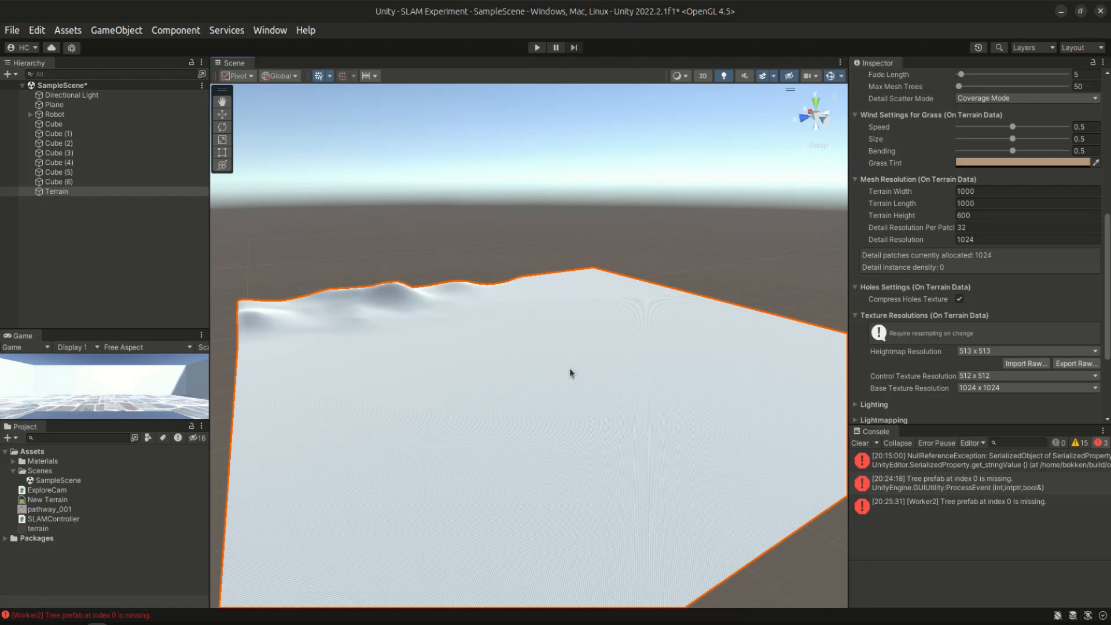
Inspect the reshaped SLAM Experiment terrain showing the imported relief
{"action": "left_click", "coordinate": [55, 192]}
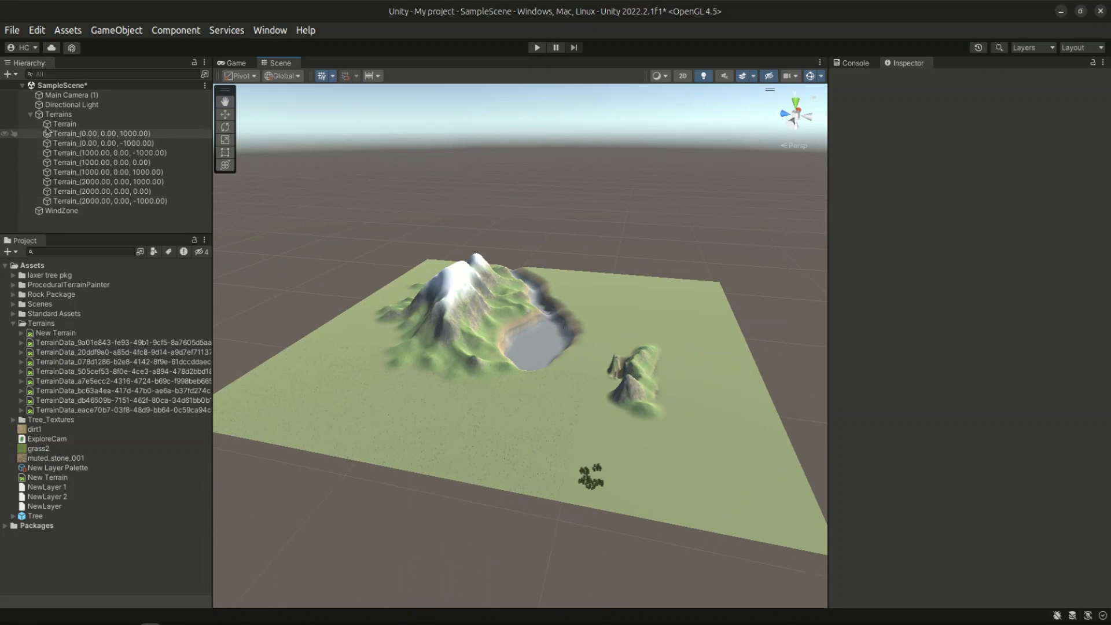
Select the Terrains prefab asset and expand the Terrains group to show its nine tiles
{"action": "left_click", "coordinate": [33, 113]}
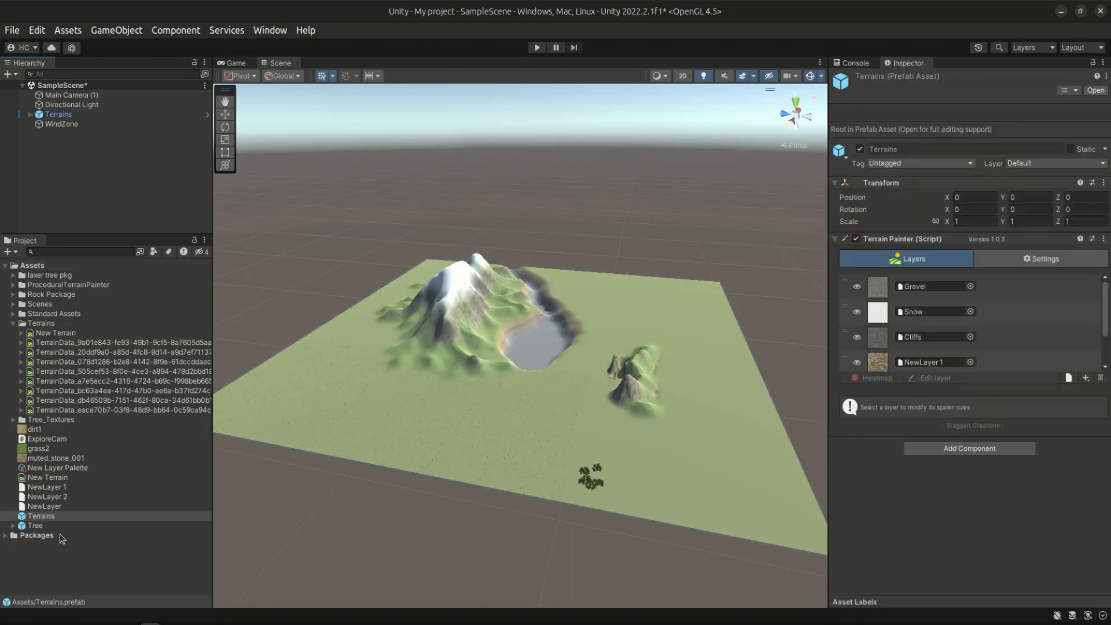
{"action": "left_click", "coordinate": [38, 516]}
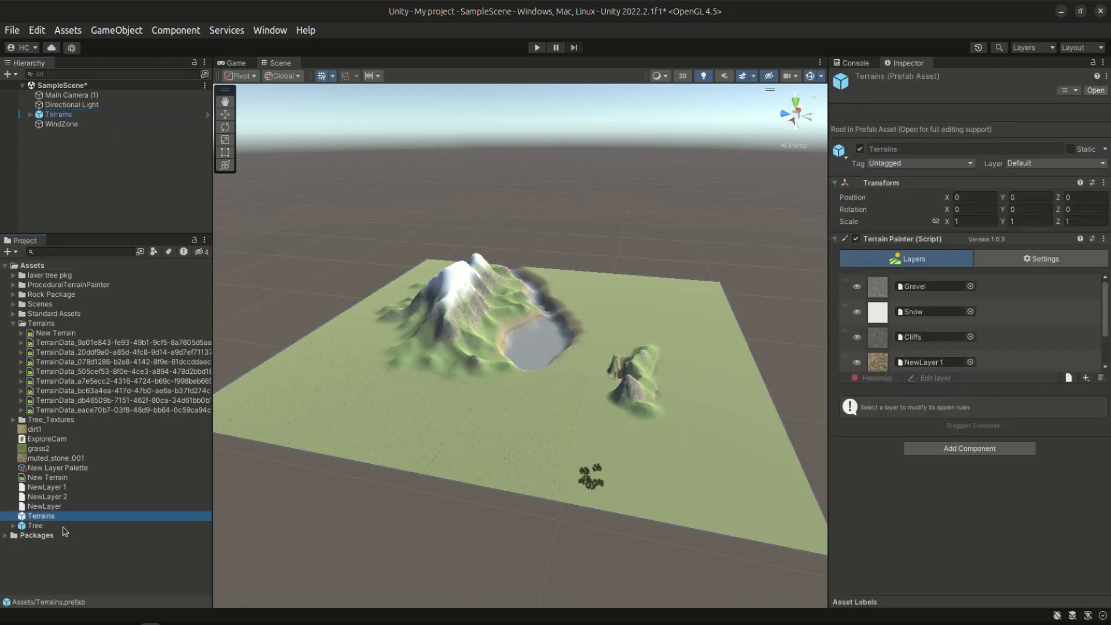
{"action": "left_click", "coordinate": [33, 114]}
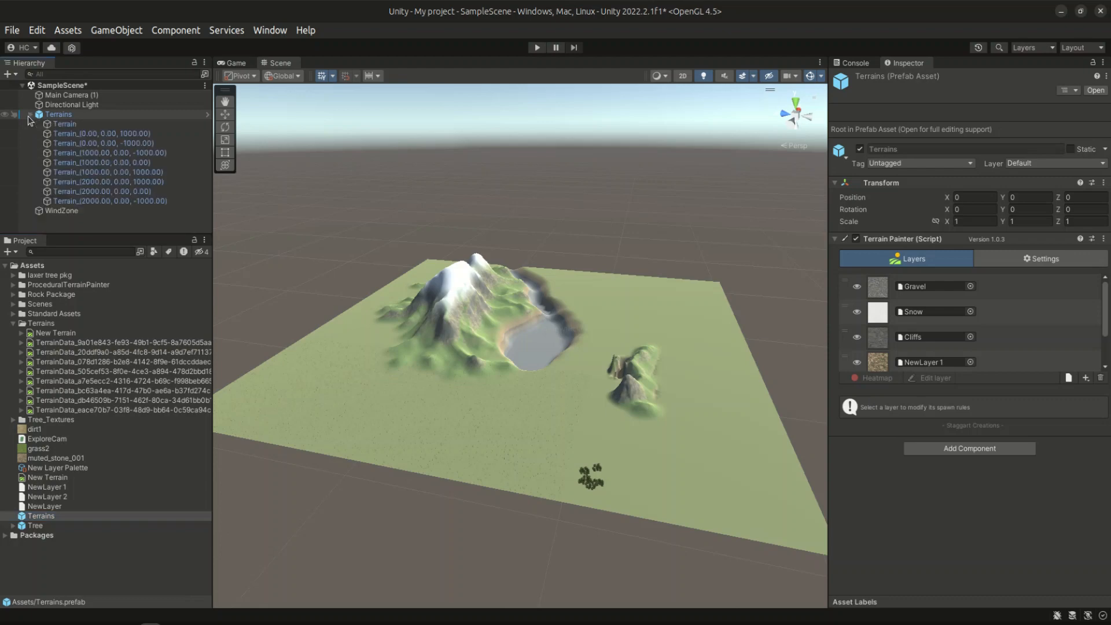
Start Export Package for the Terrains prefab and review its checked dependency list
{"action": "right_click", "coordinate": [38, 516]}
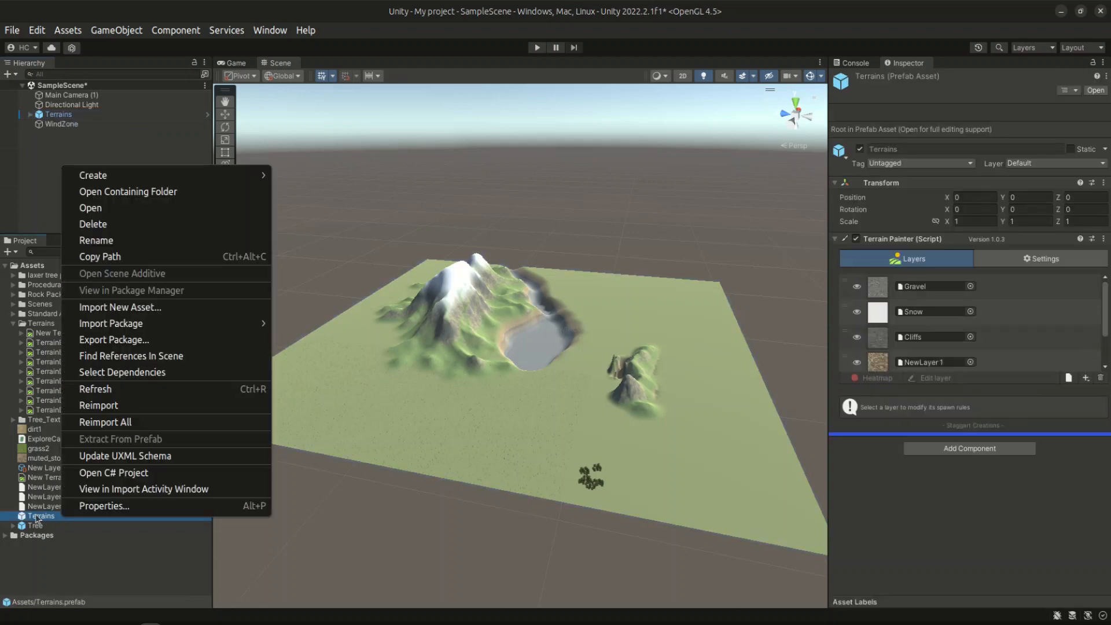
{"action": "mouse_move", "coordinate": [136, 340]}
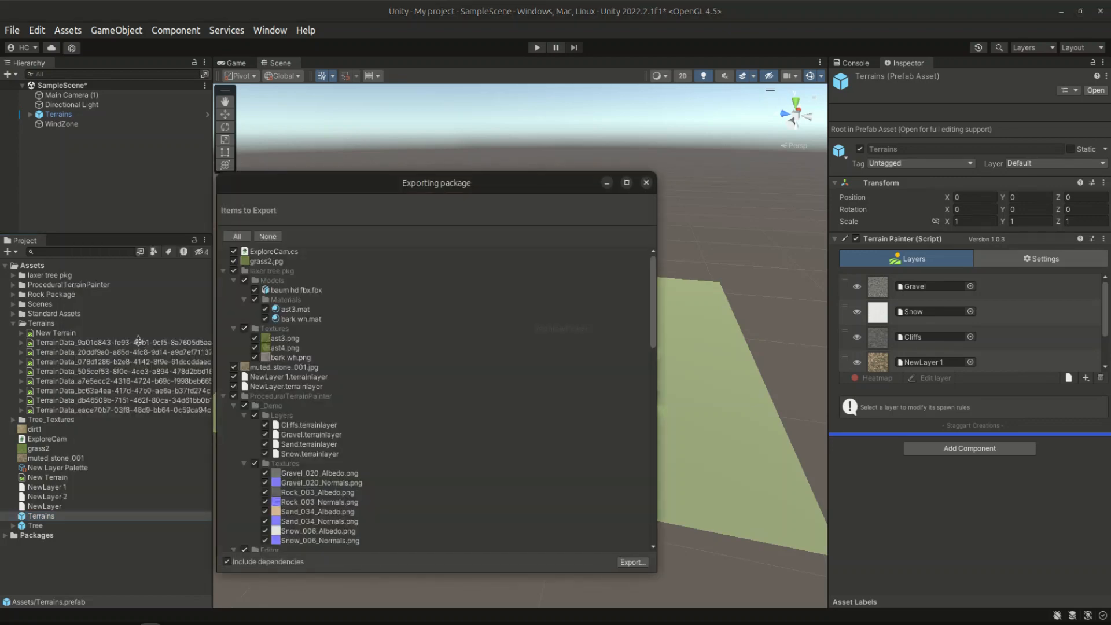
{"action": "scroll", "scroll_direction": "down", "scroll_amount": 3}
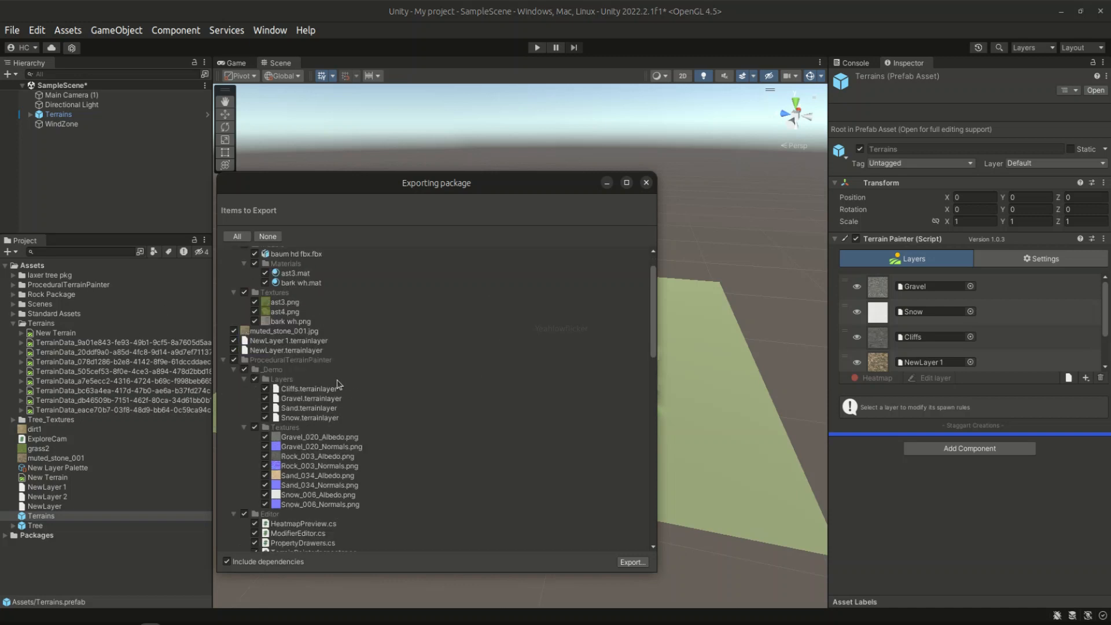
{"action": "scroll", "scroll_direction": "down", "scroll_amount": 3}
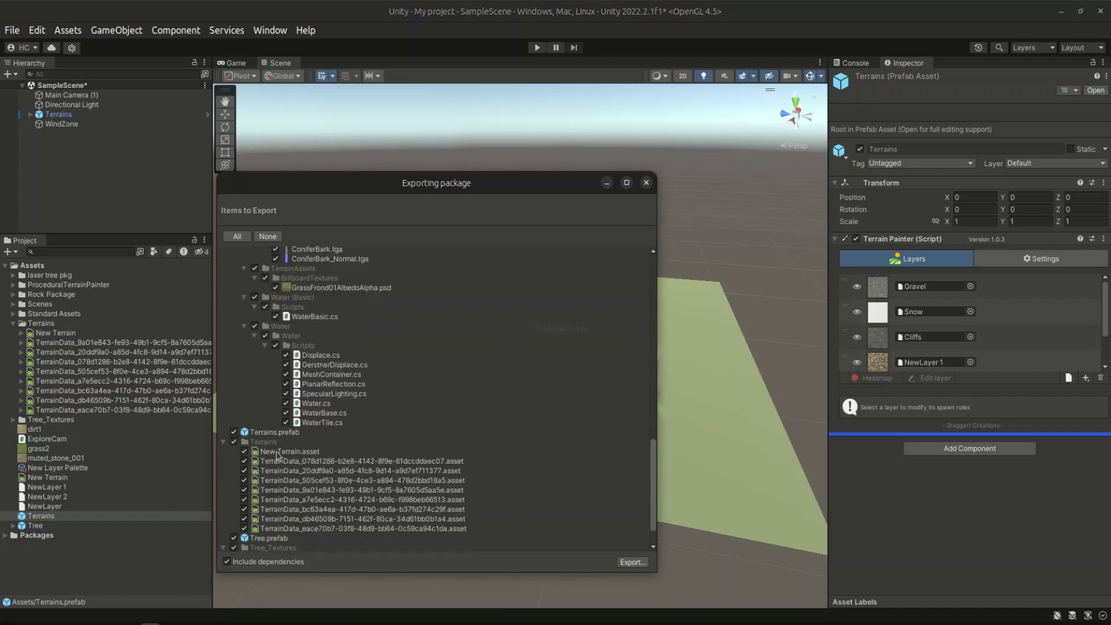
{"action": "left_click", "coordinate": [273, 432]}
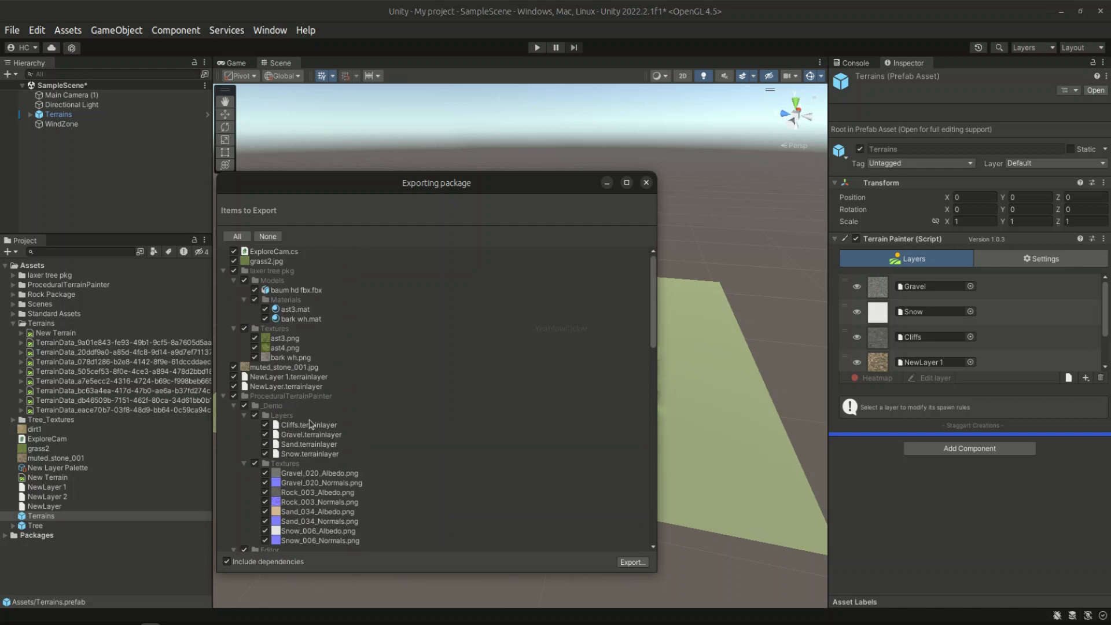
Save the package to the Desktop as terrain.unitypackage
{"action": "left_click", "coordinate": [632, 563]}
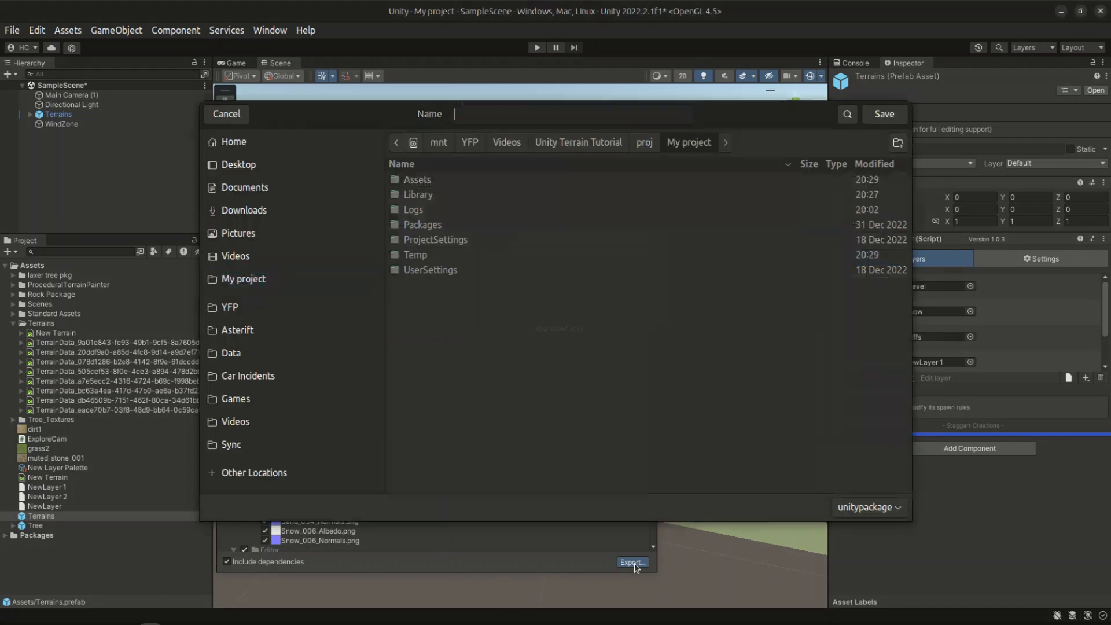
{"action": "left_click", "coordinate": [238, 165]}
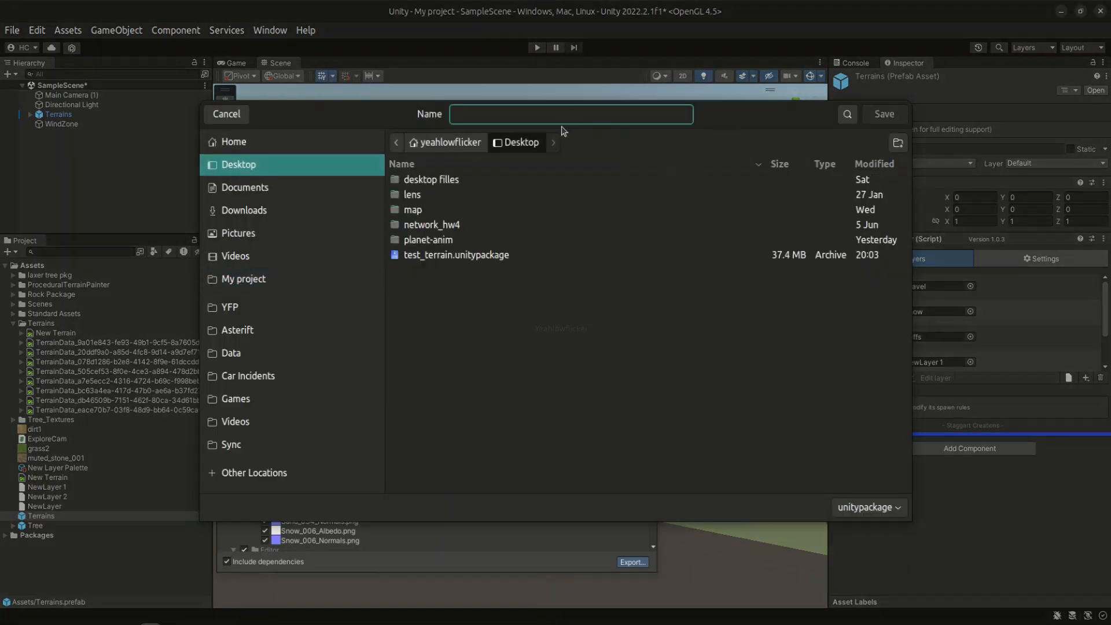
{"action": "type", "text": "terrain"}
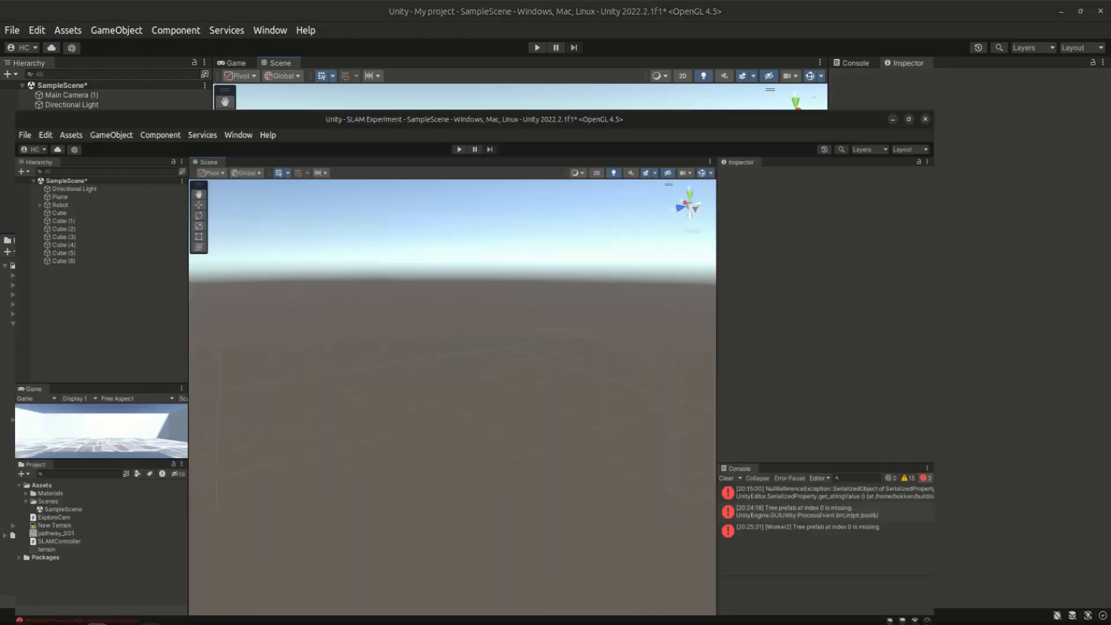
Switch to the SLAM Experiment project and select its Assets folder for package import
{"action": "left_click", "coordinate": [908, 118]}
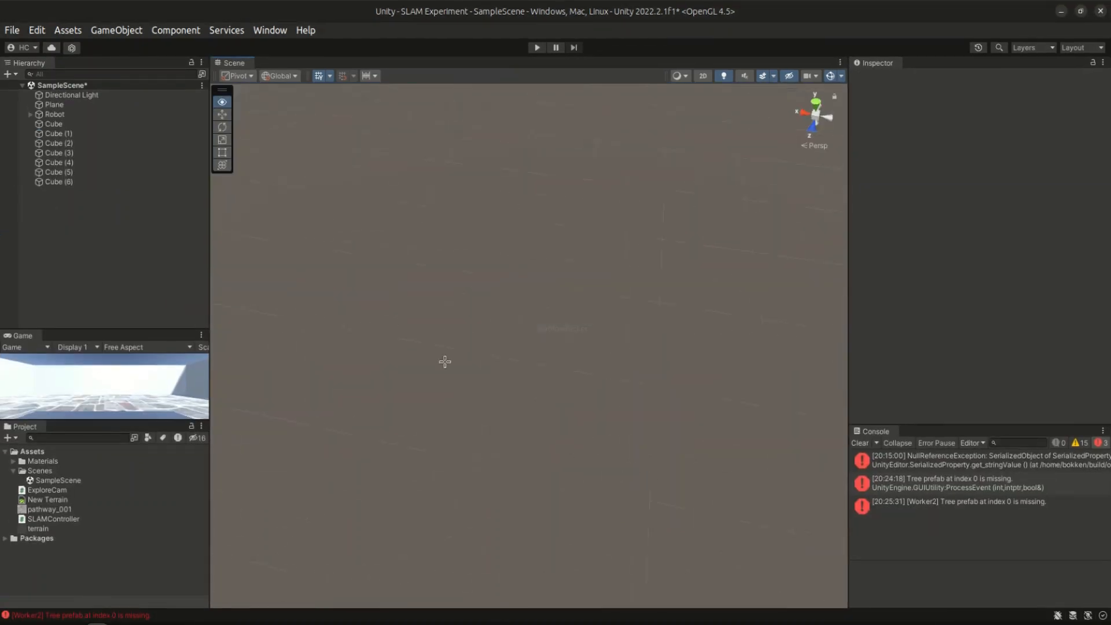
{"action": "left_click", "coordinate": [28, 451]}
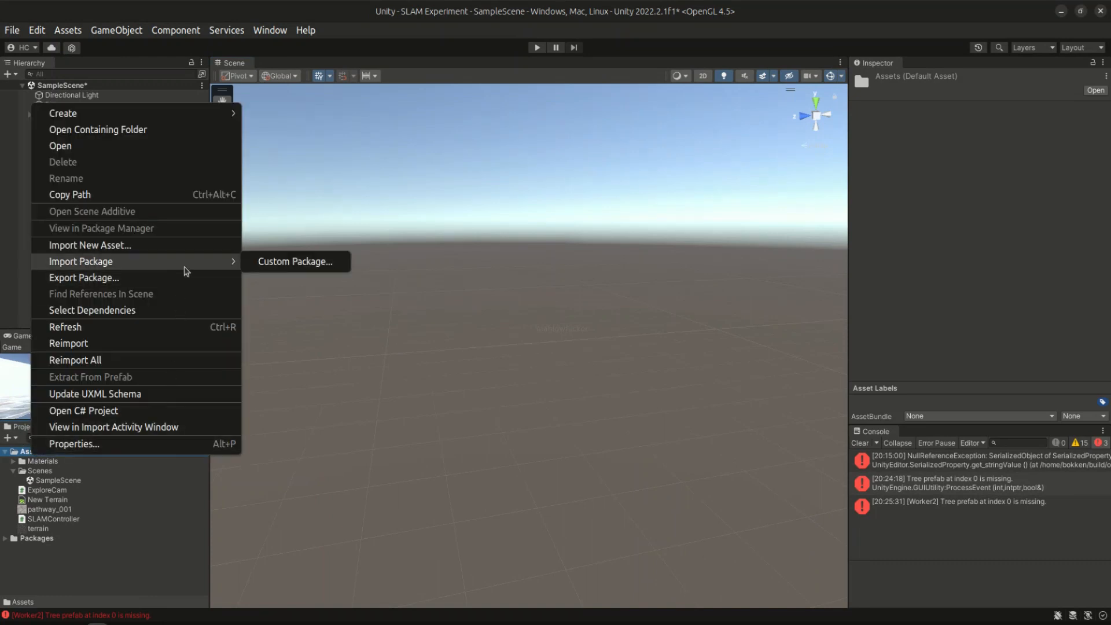
{"action": "mouse_move", "coordinate": [308, 265]}
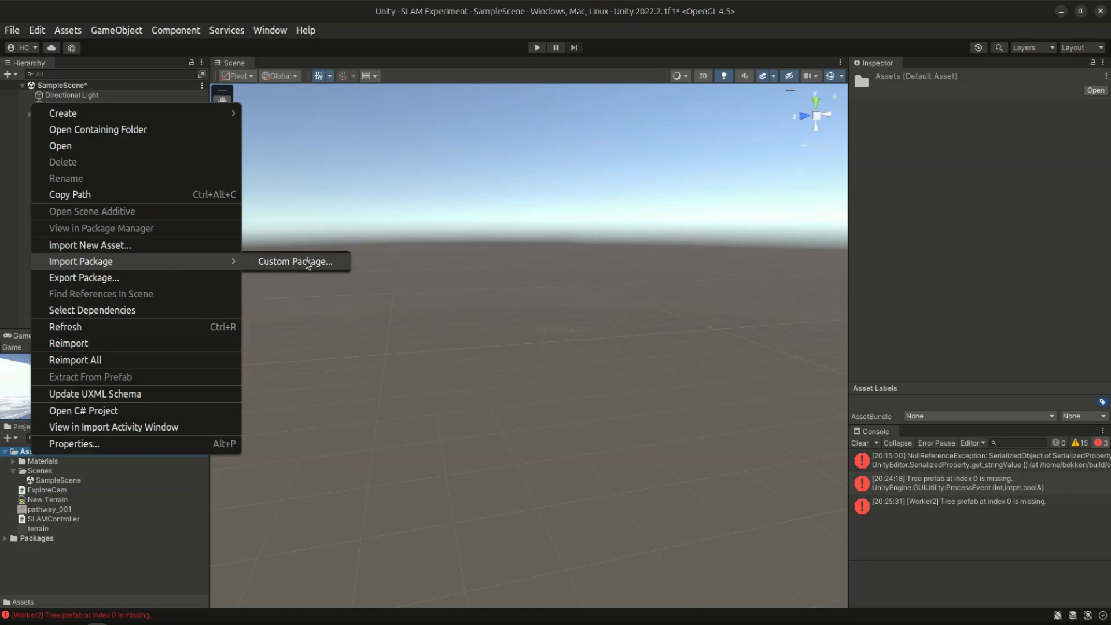
Import all assets from terrain.unitypackage on the Desktop into the SLAM Experiment project
{"action": "left_click", "coordinate": [295, 261]}
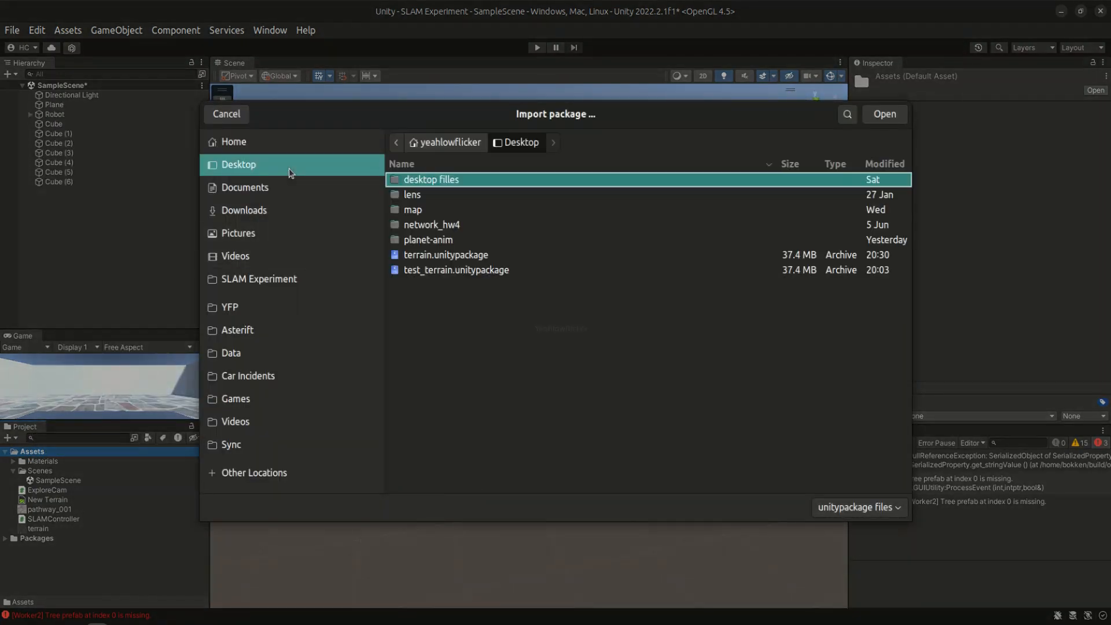
{"action": "left_click", "coordinate": [447, 255]}
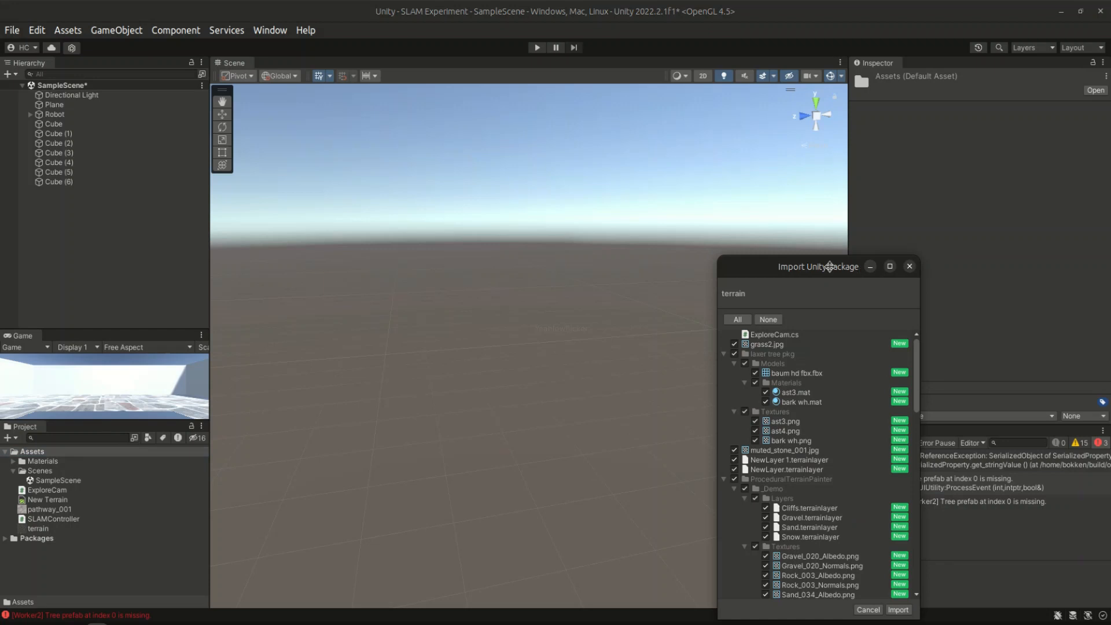
{"action": "left_click_drag", "start_coordinate": [819, 266], "coordinate": [509, 162]}
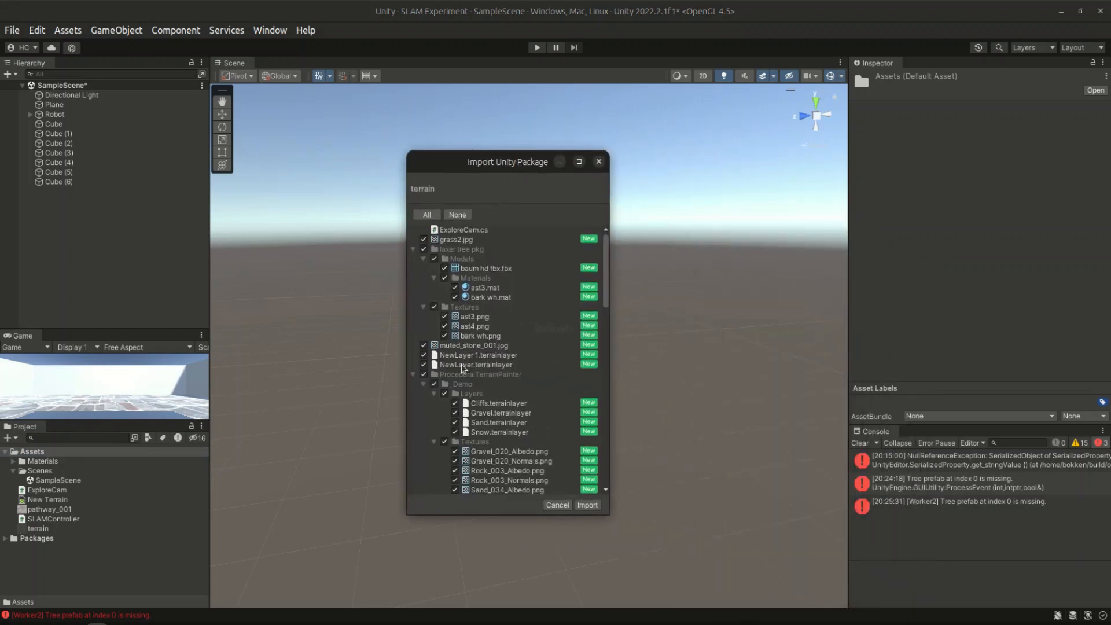
{"action": "scroll", "scroll_direction": "down", "scroll_amount": 3}
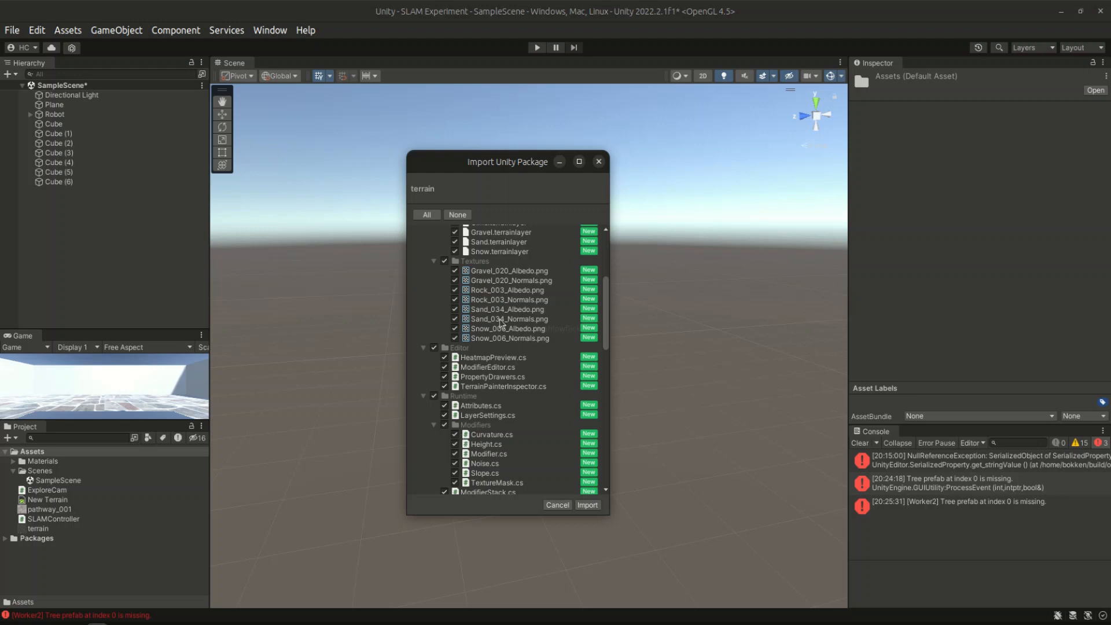
{"action": "scroll", "scroll_direction": "down", "scroll_amount": 3}
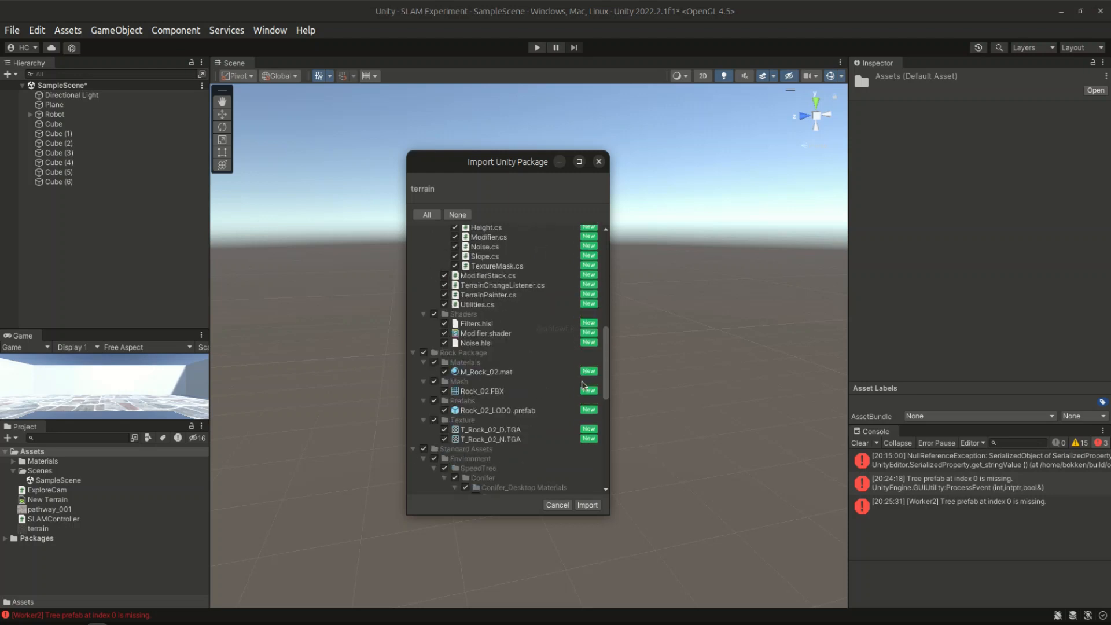
{"action": "left_click", "coordinate": [557, 505]}
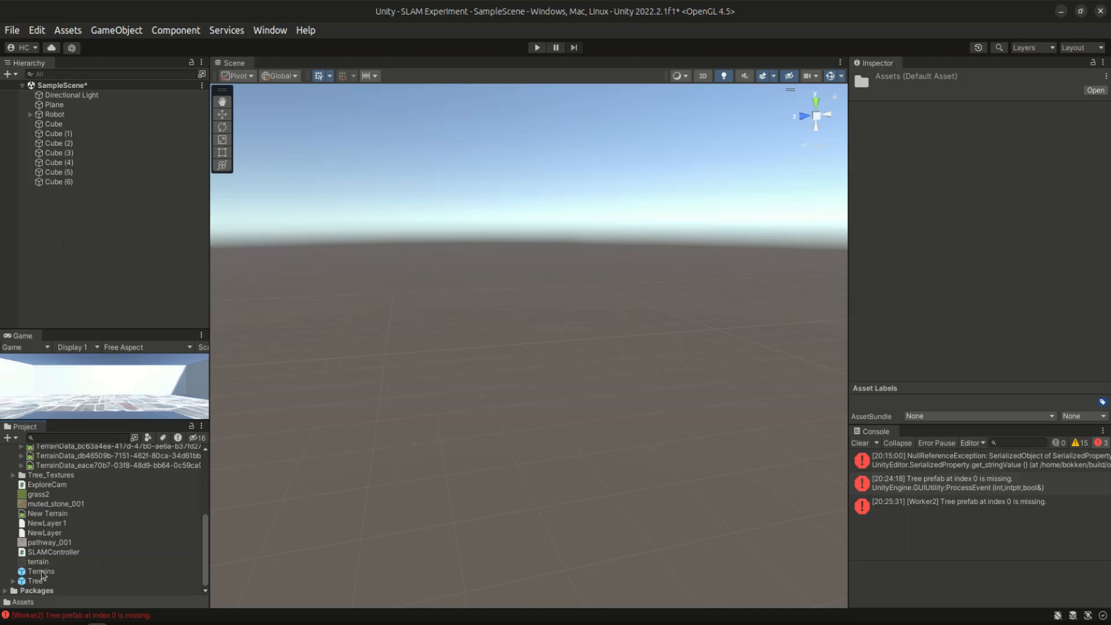
Place the imported Terrains prefab into the scene and look down over the mountain, lake and hills
{"action": "left_click", "coordinate": [38, 571]}
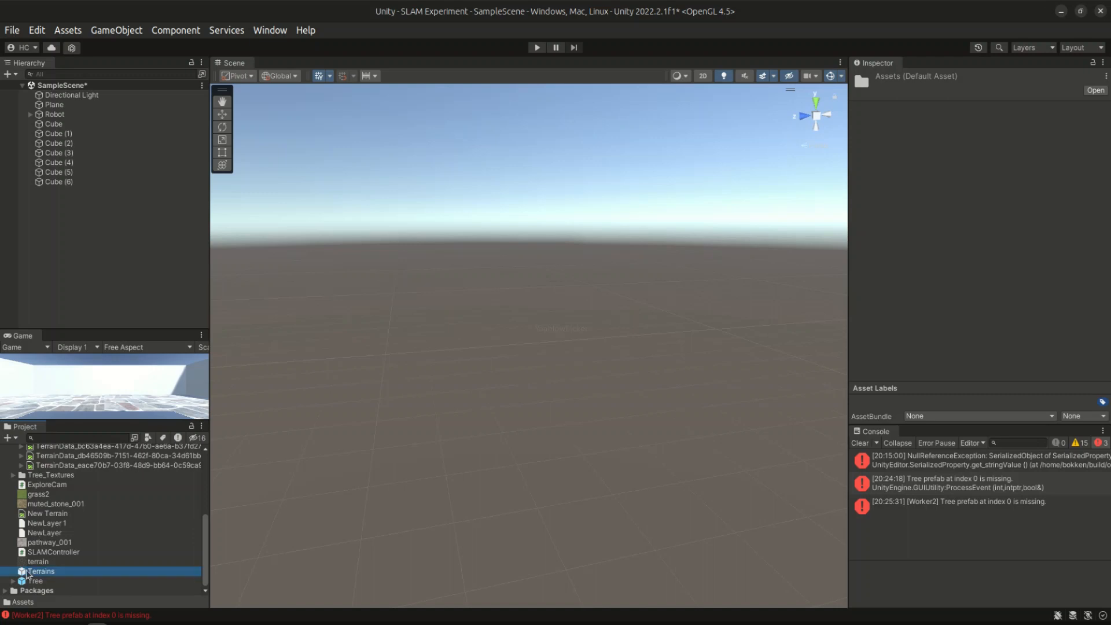
{"action": "left_click", "coordinate": [40, 571]}
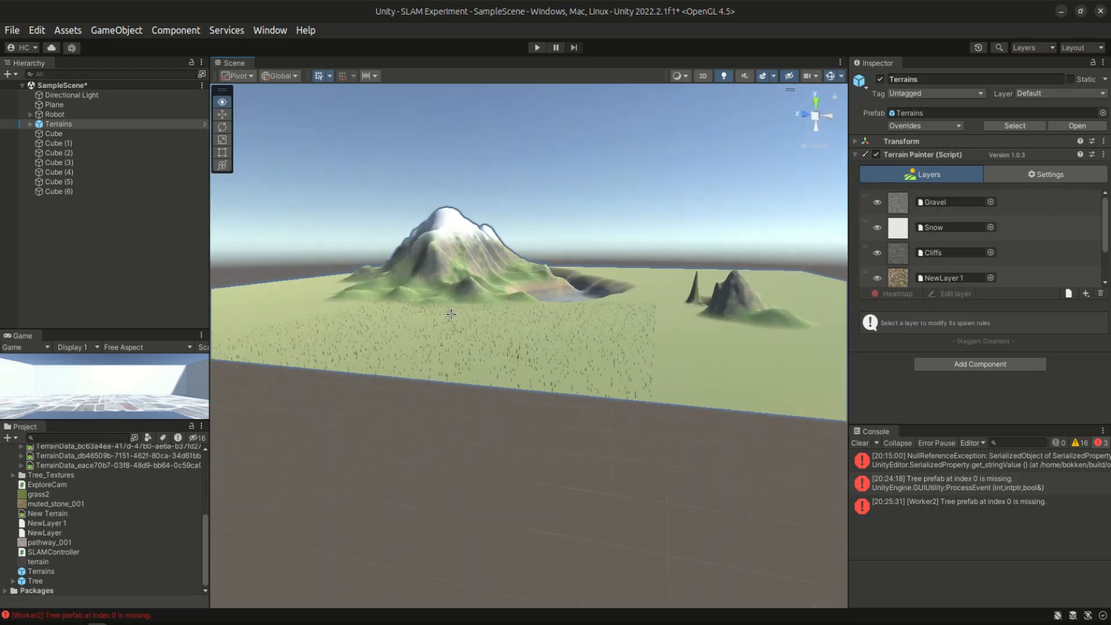
{"action": "left_click_drag", "start_coordinate": [450, 314], "coordinate": [610, 454]}
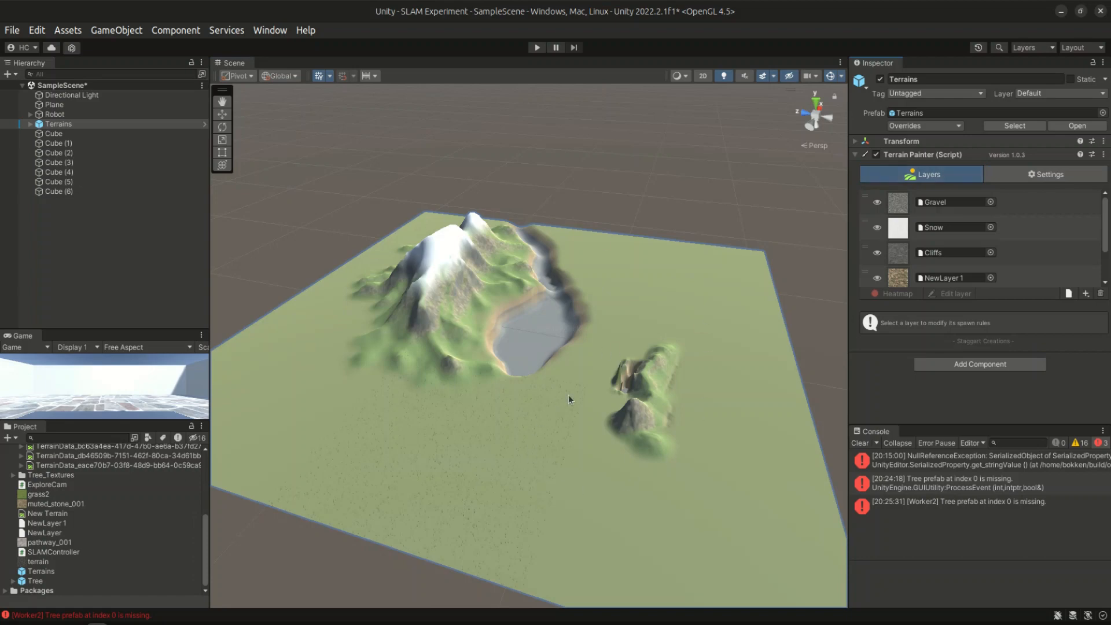
{"action": "mouse_move", "coordinate": [550, 428]}
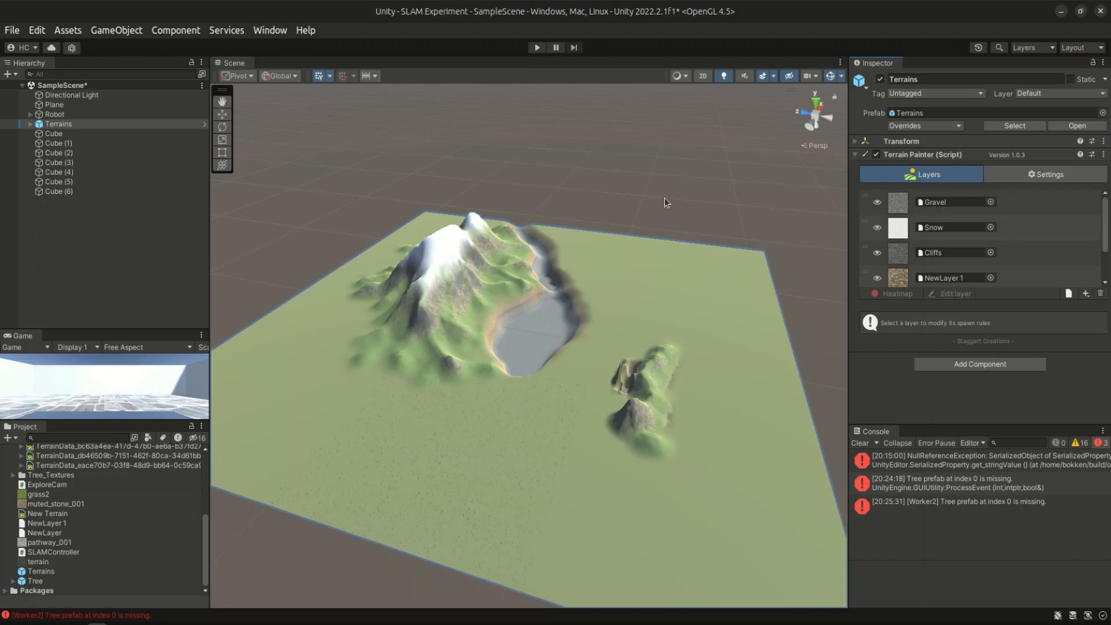
{"action": "left_click", "coordinate": [31, 124]}
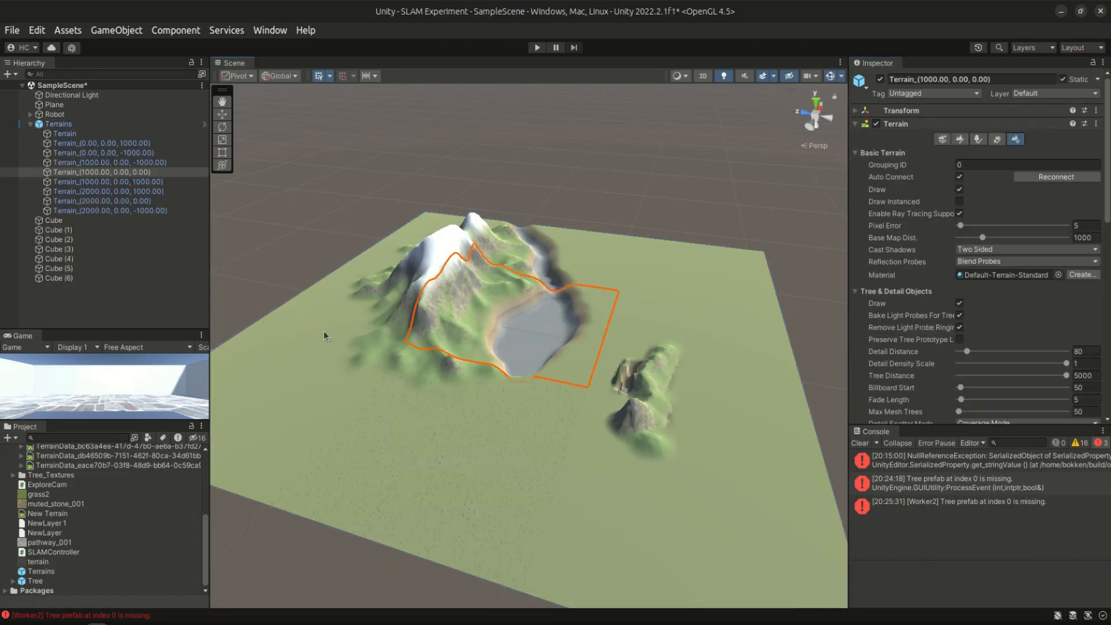
{"action": "scroll", "scroll_direction": "down", "scroll_amount": 3}
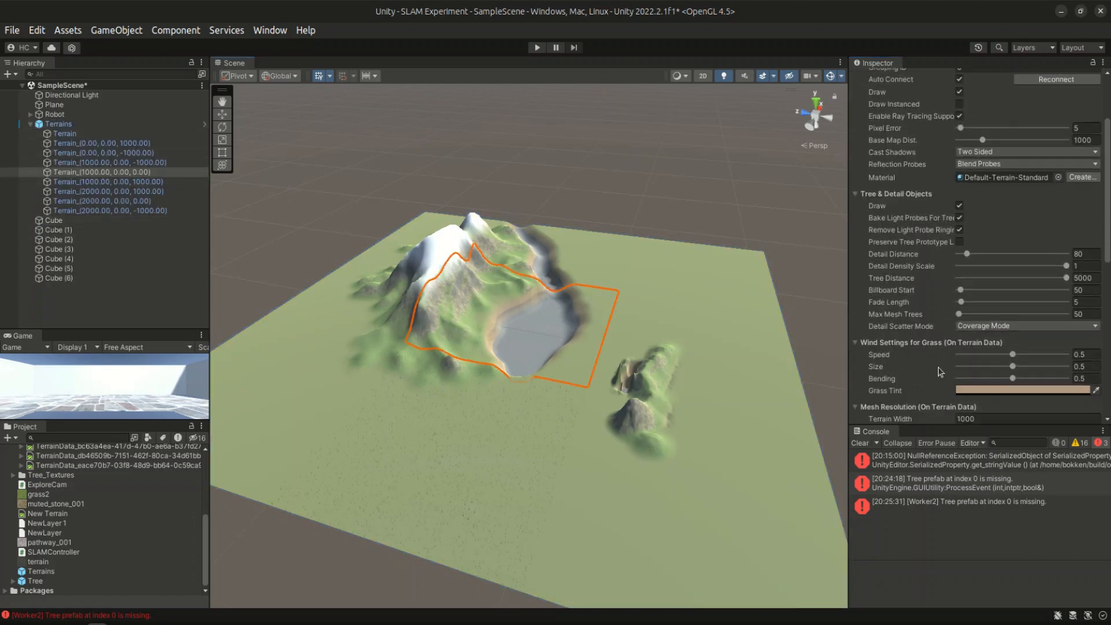
{"action": "left_click", "coordinate": [58, 124]}
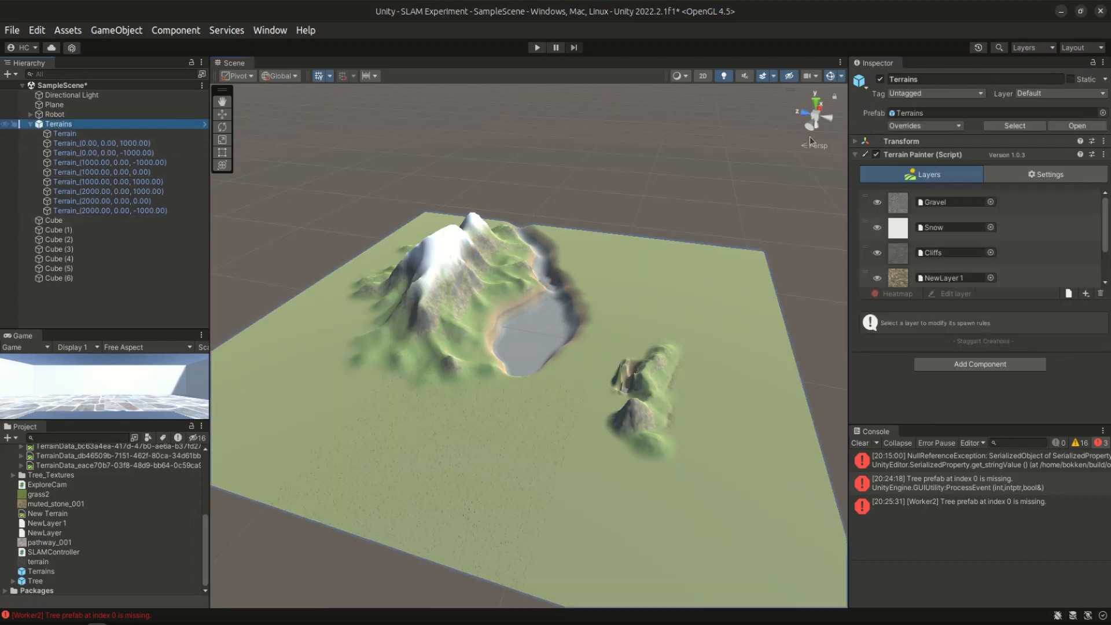
{"action": "left_click", "coordinate": [1053, 173]}
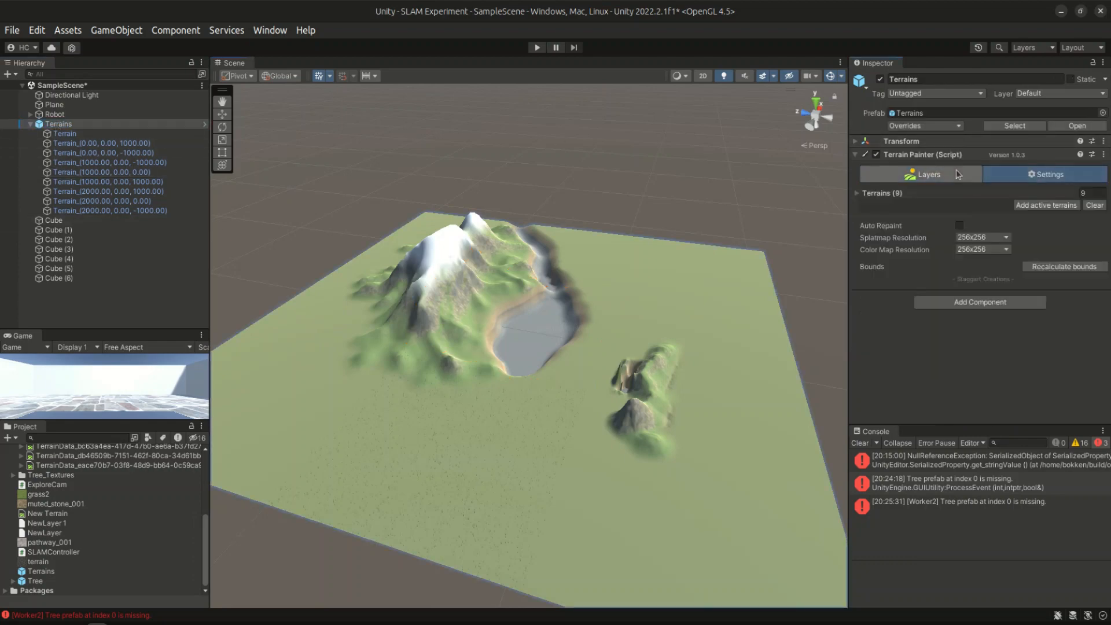
{"action": "left_click", "coordinate": [921, 173]}
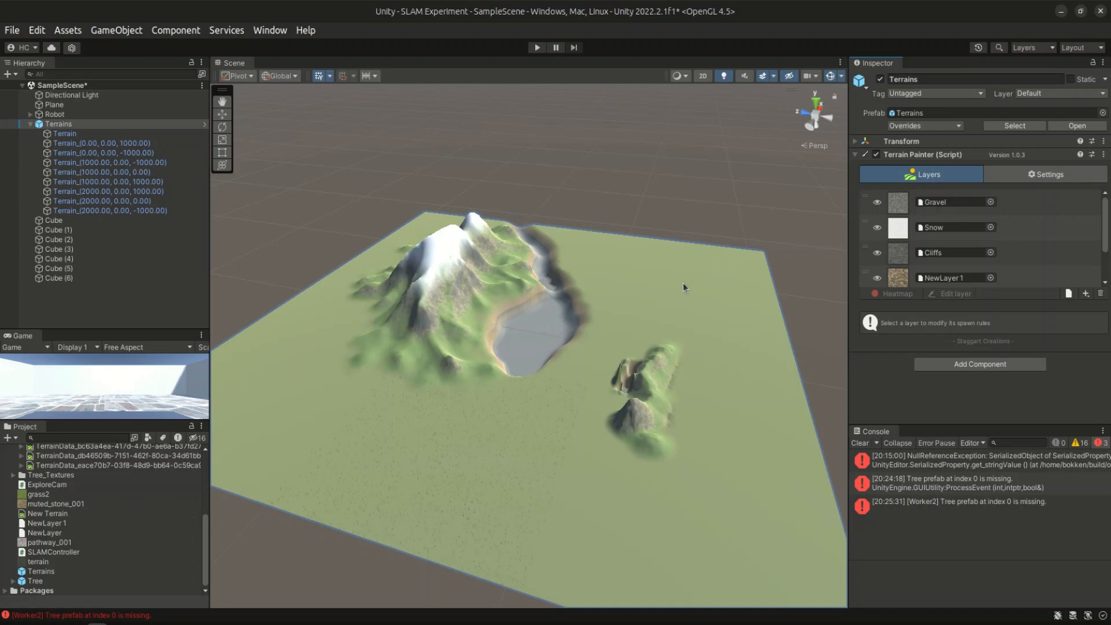
{"action": "left_click", "coordinate": [537, 48]}
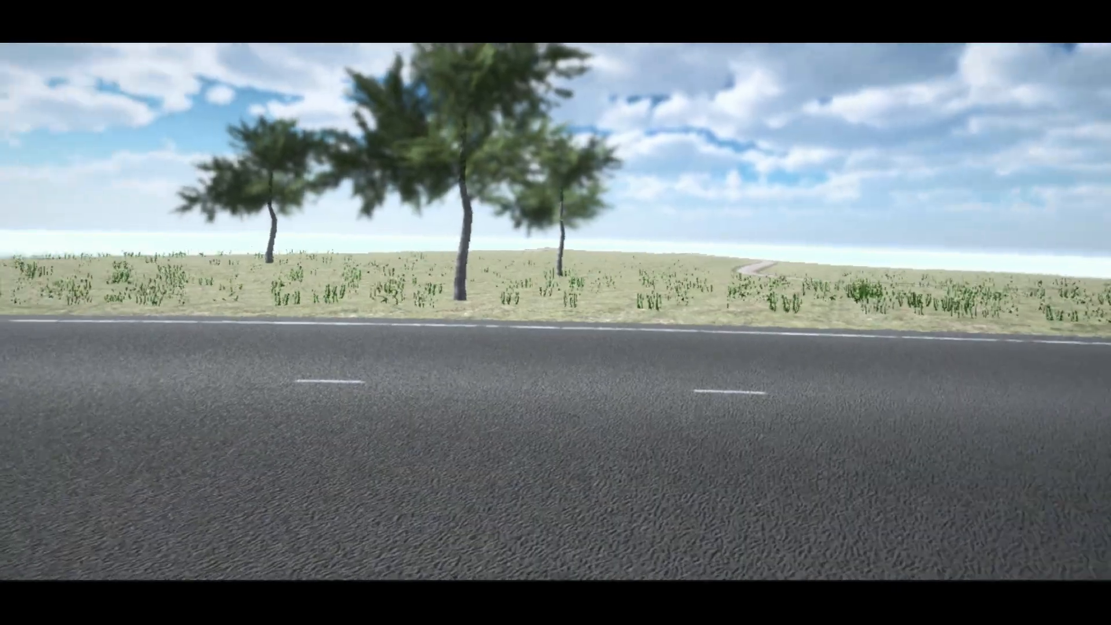